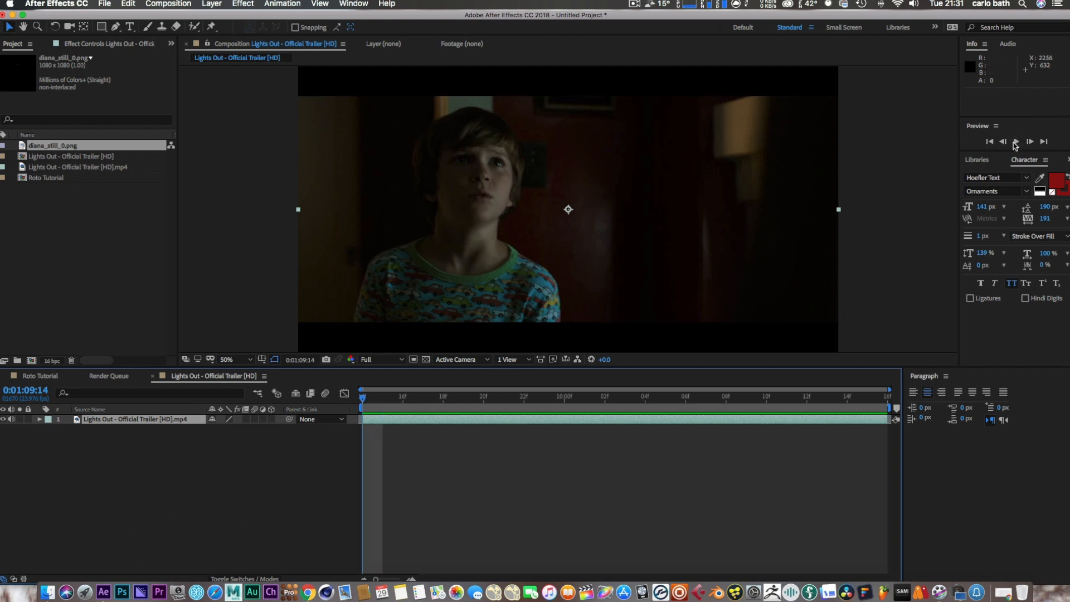
Step: Preview the trailer clip repeatedly, scrubbing from its first frame toward the end
click(1020, 140)
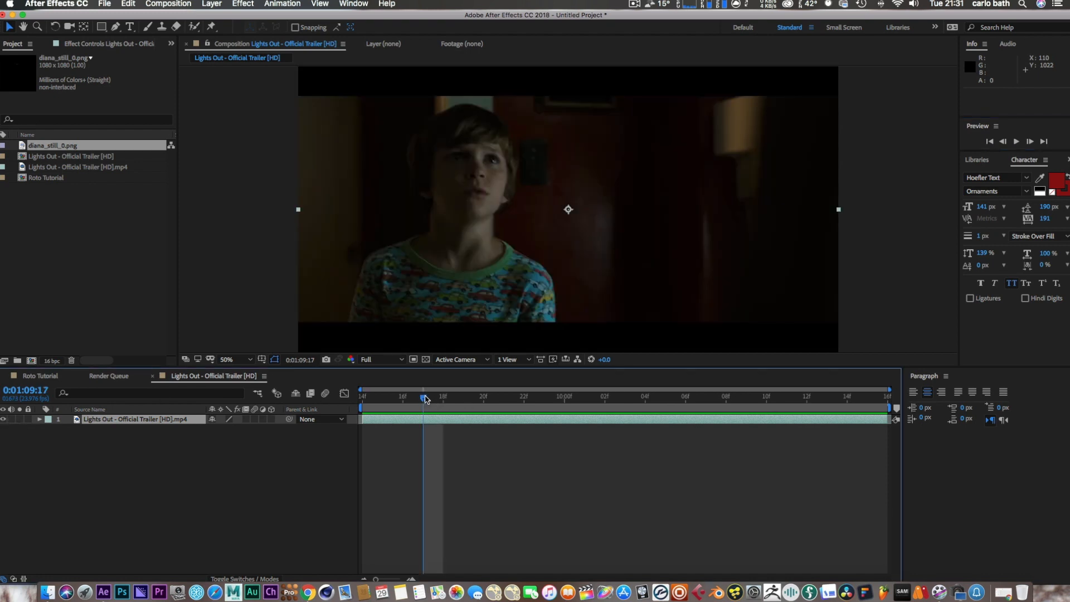
drag(423, 396, 362, 396)
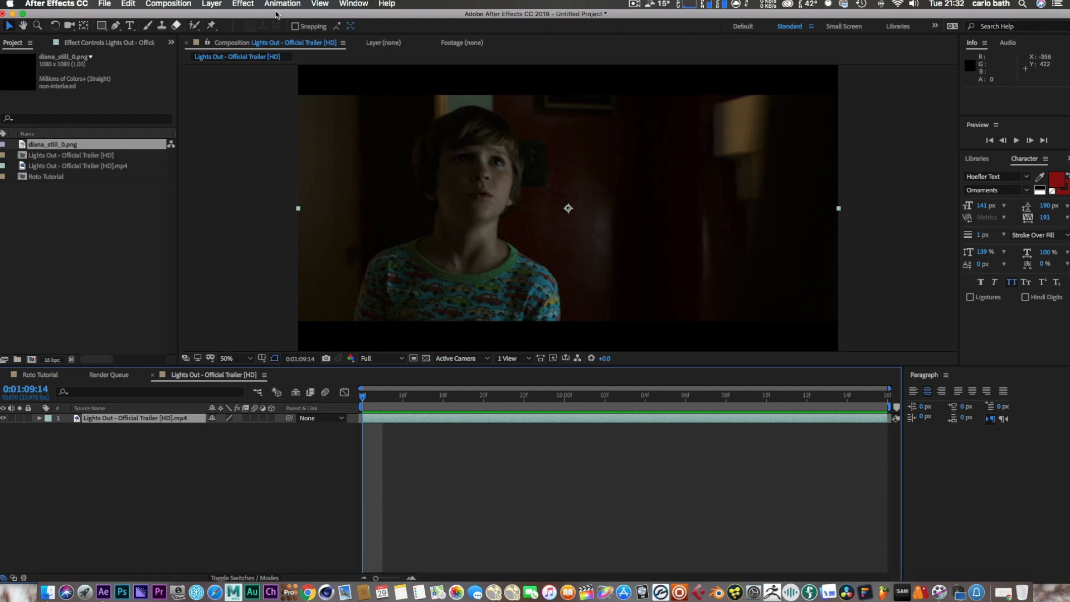
mouse_move(406, 338)
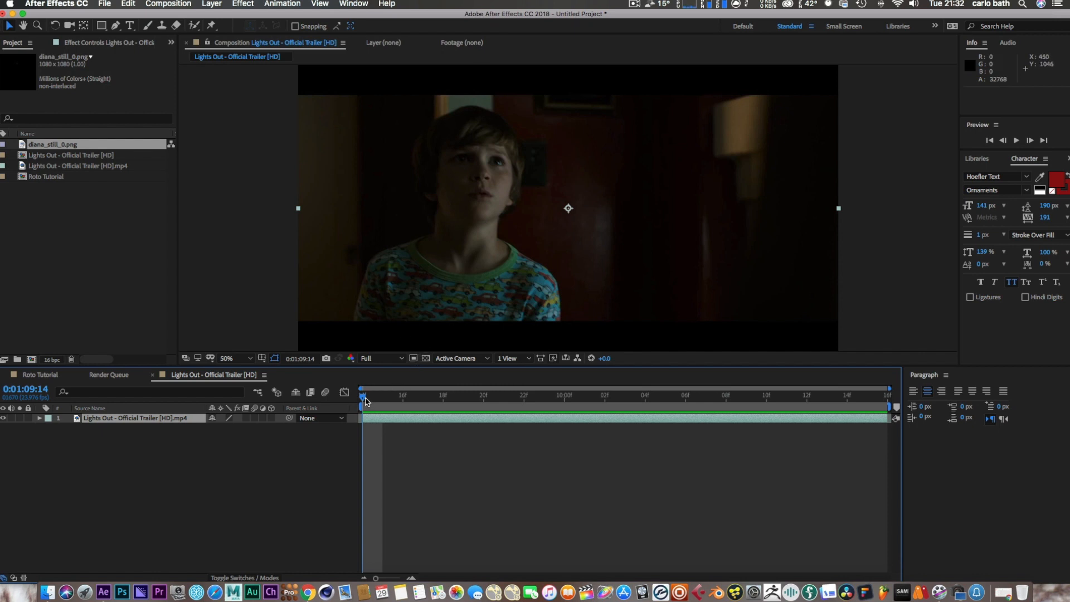
click(503, 395)
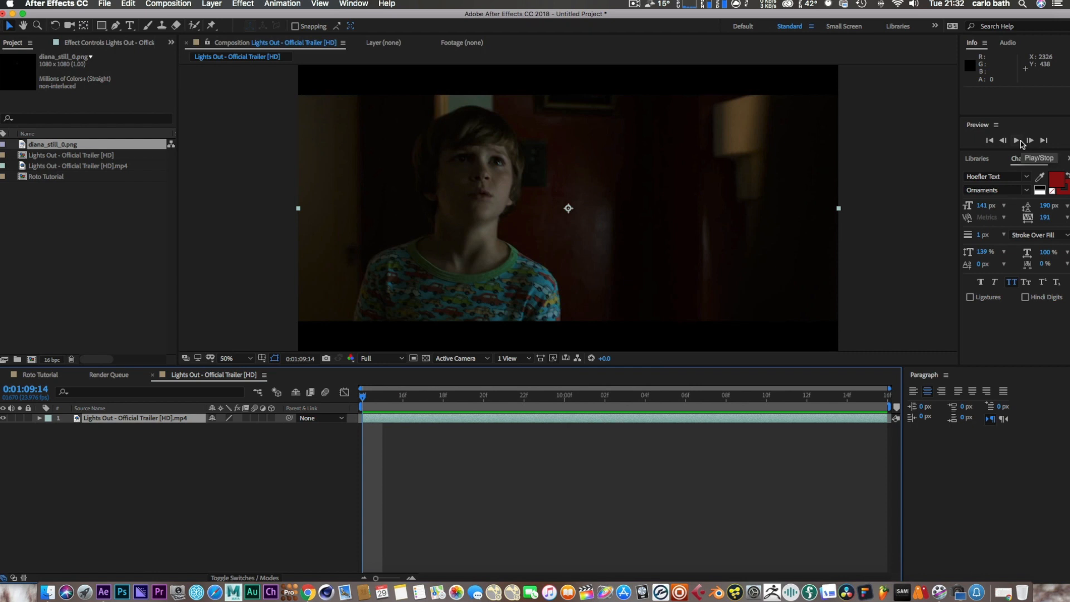
click(1019, 141)
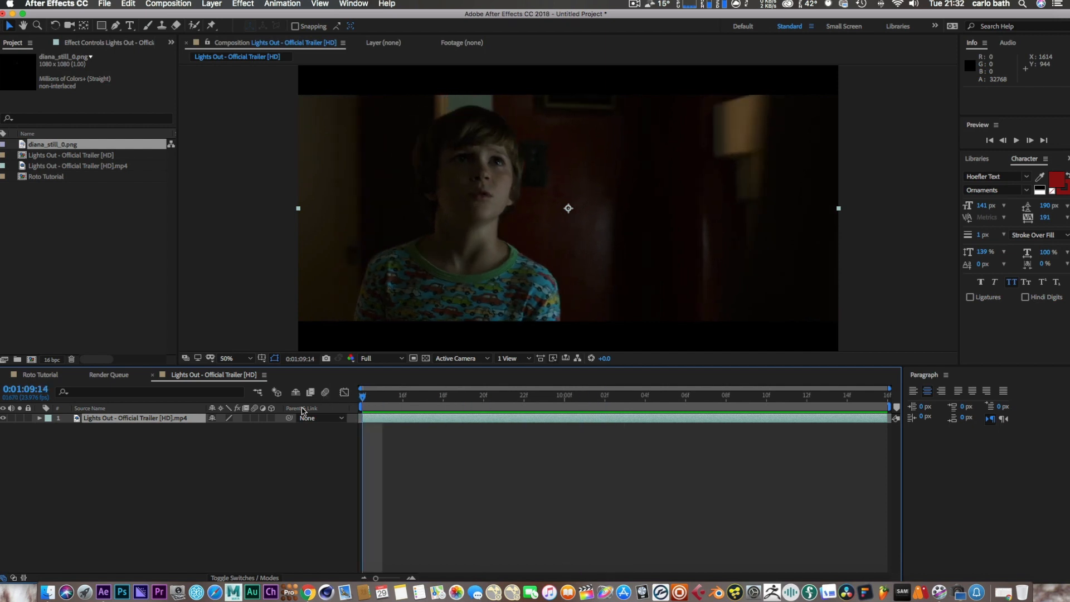
mouse_move(432, 111)
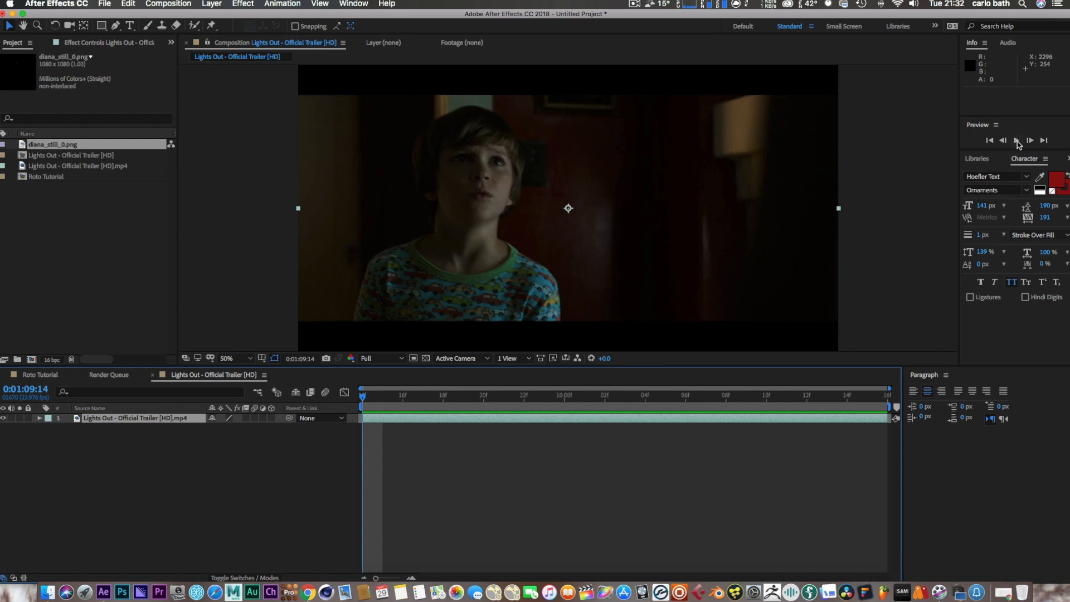
click(1018, 140)
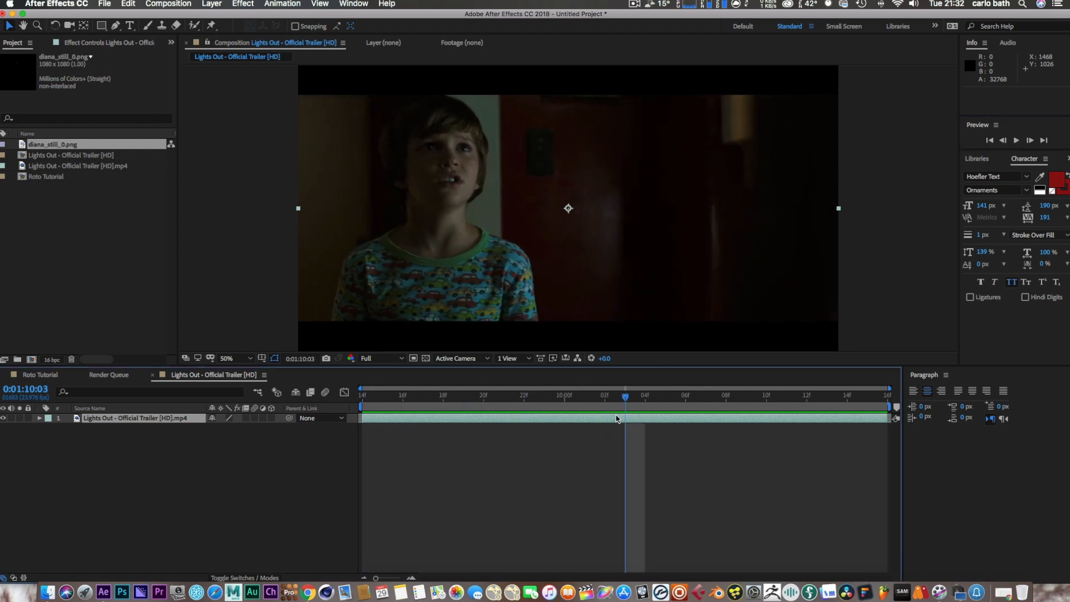
mouse_move(493, 223)
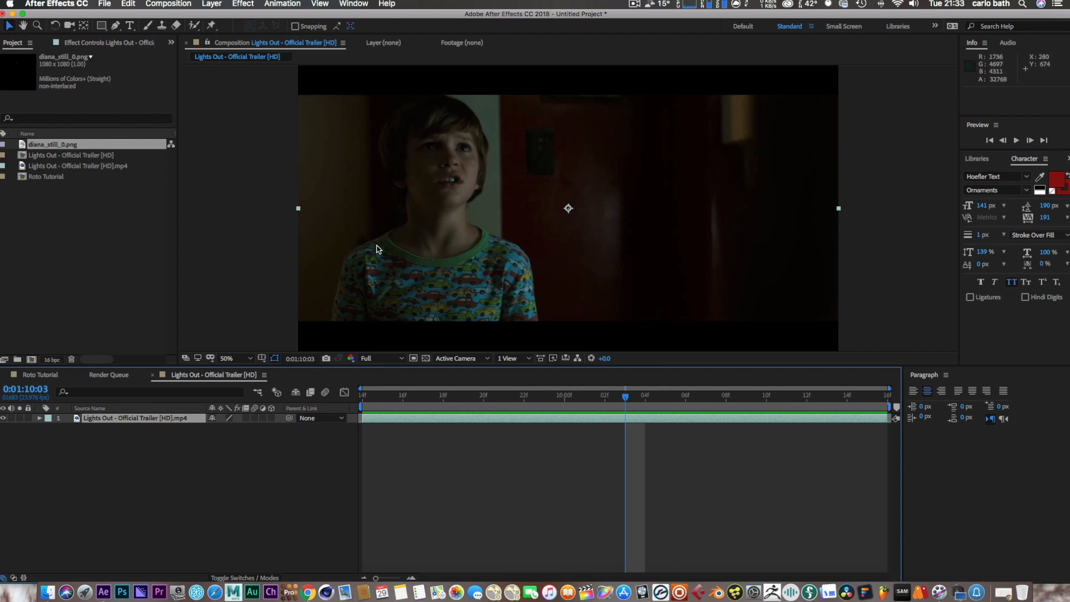
mouse_move(382, 176)
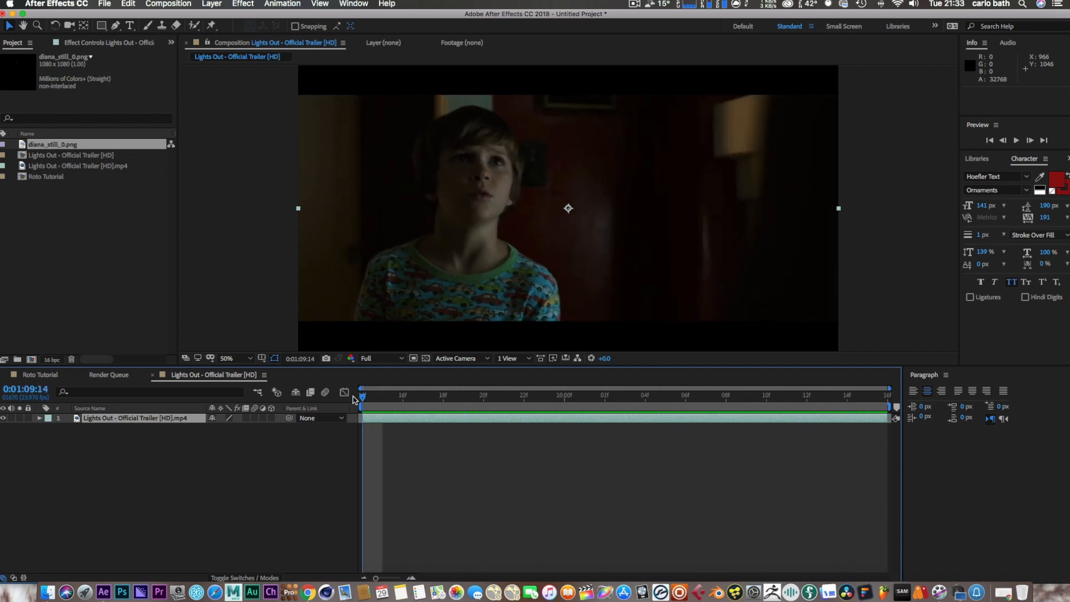
click(825, 396)
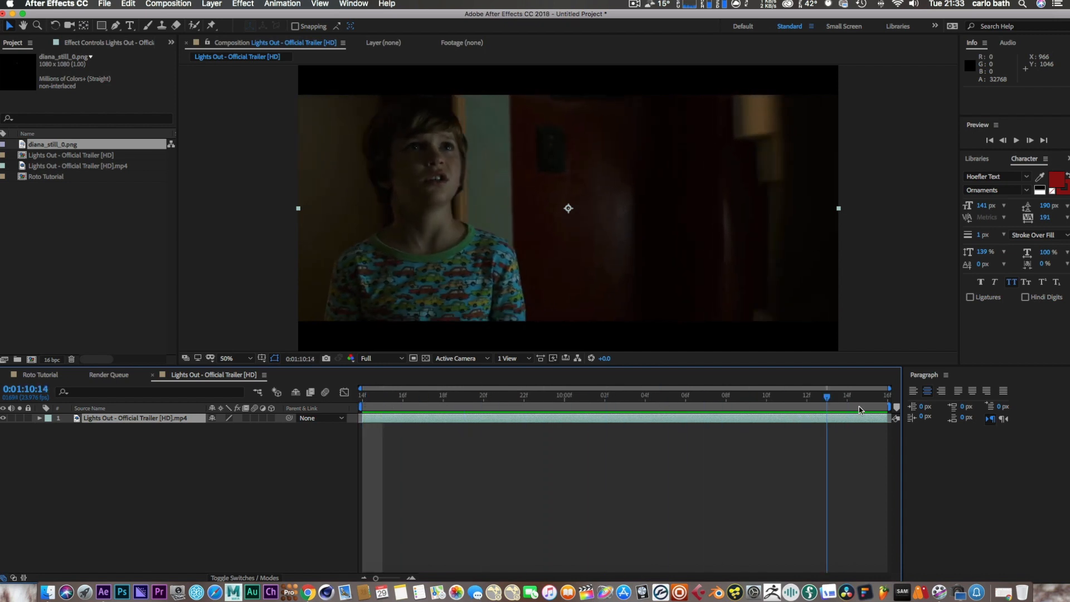
drag(826, 395, 361, 396)
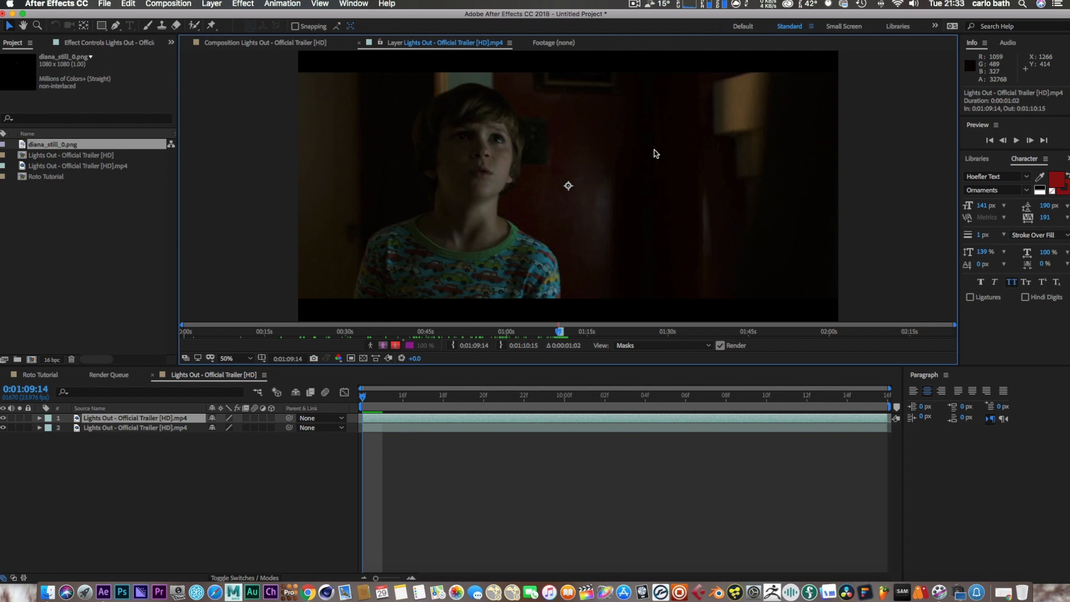
mouse_move(73, 87)
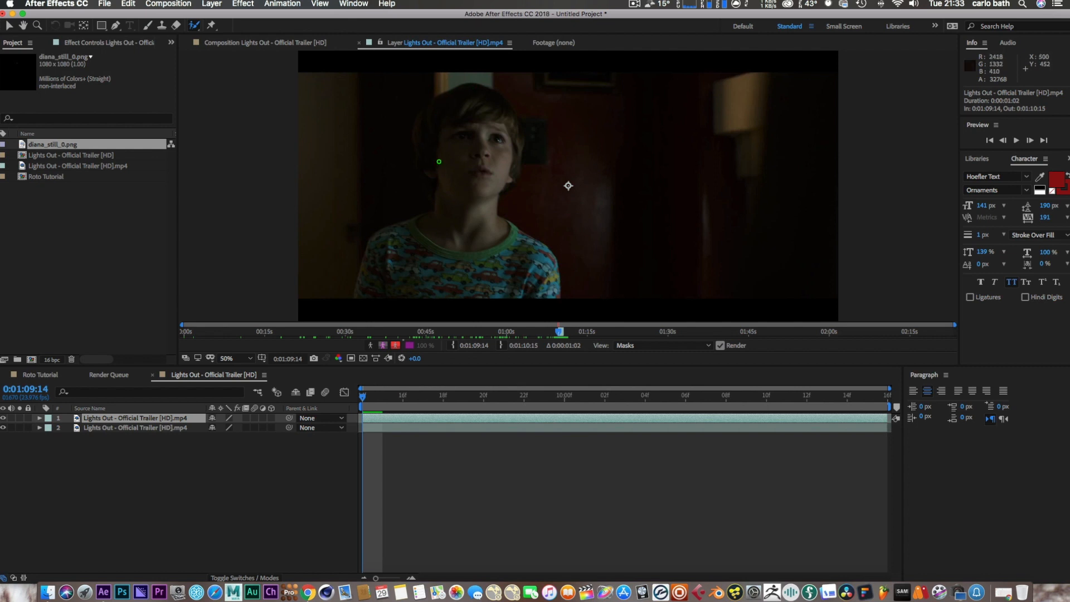
Step: Shrink the Roto Brush and paint a foreground stroke from the boy's hair to his shoulder
drag(439, 162, 433, 107)
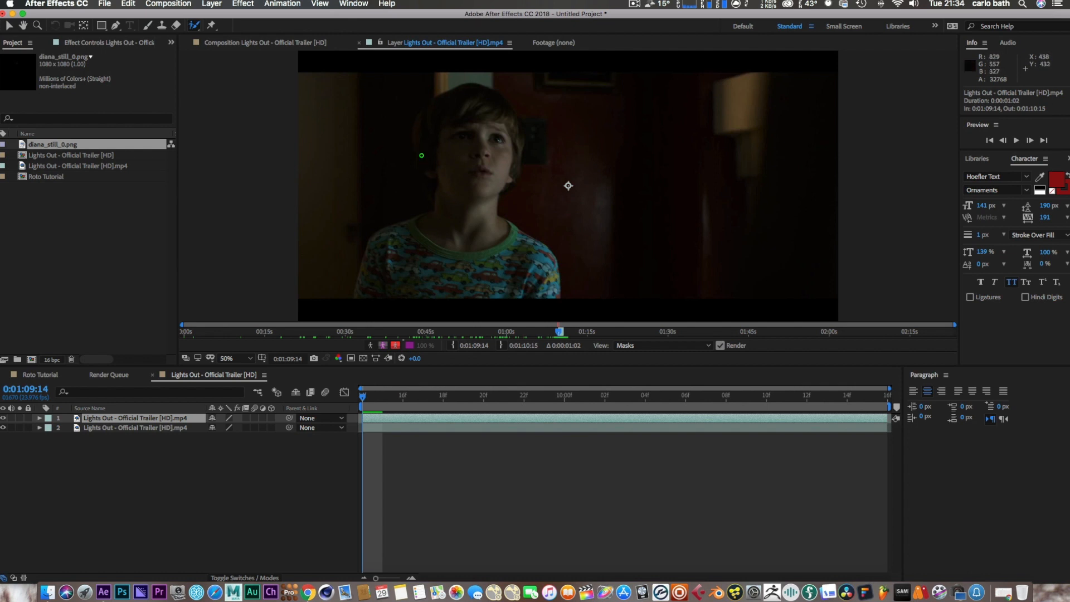
drag(421, 155, 469, 86)
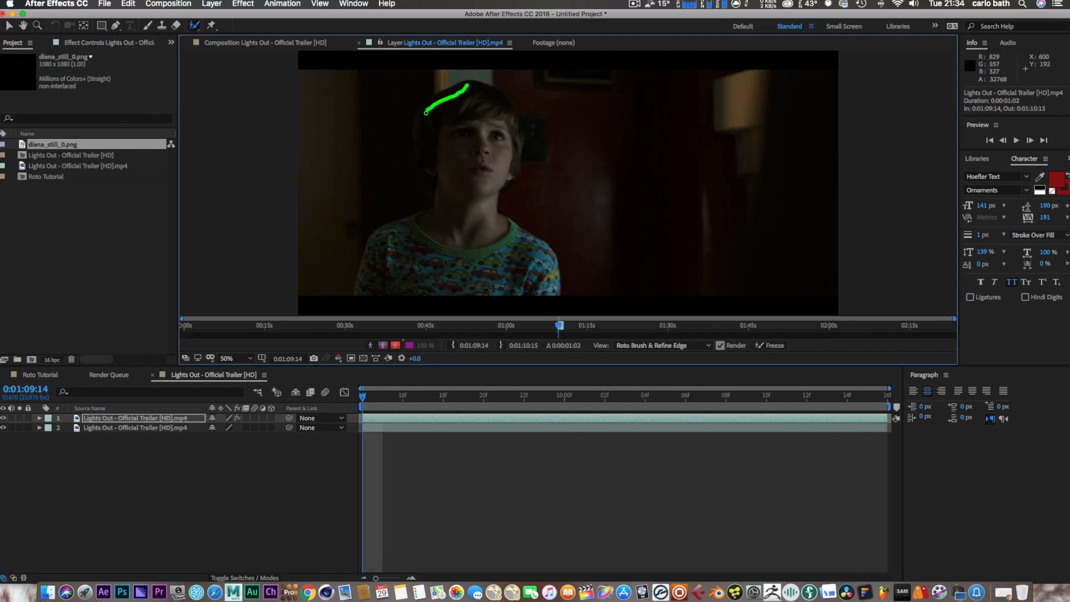
drag(469, 87, 434, 182)
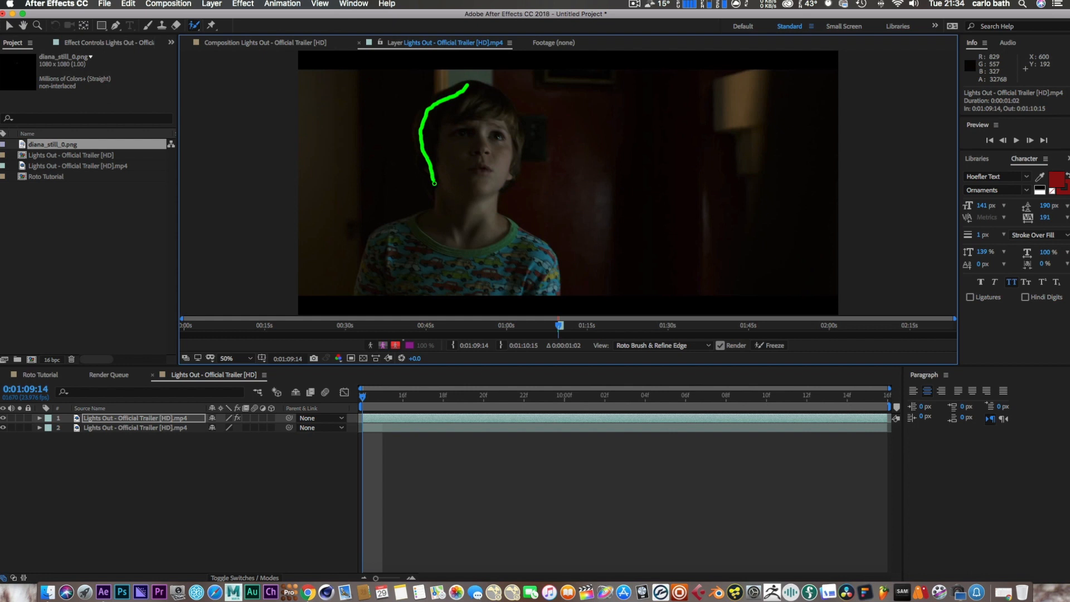
drag(434, 181, 395, 228)
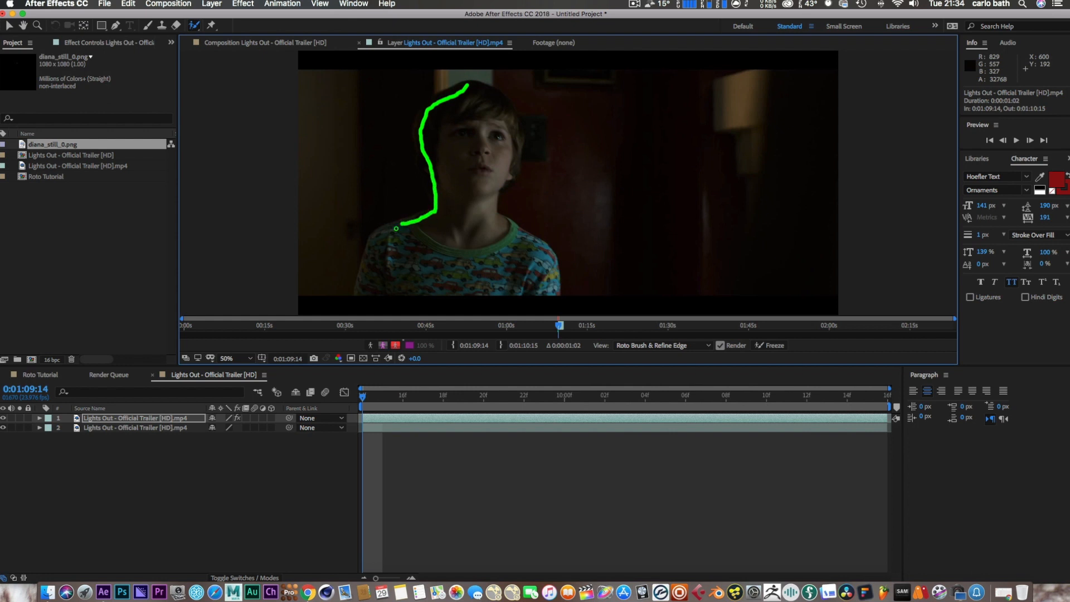
drag(396, 228, 372, 283)
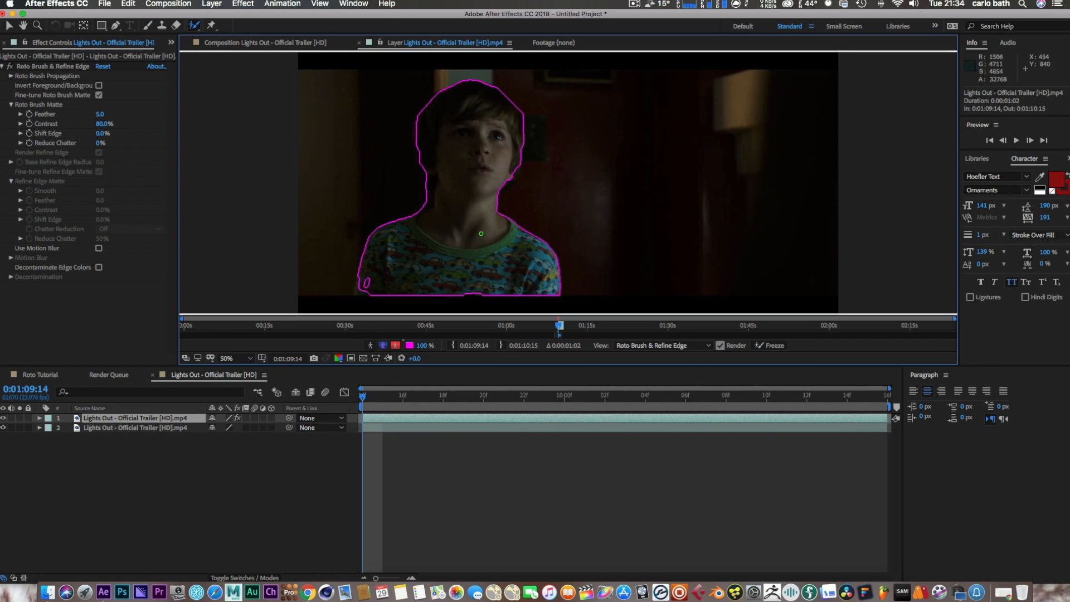
mouse_move(366, 281)
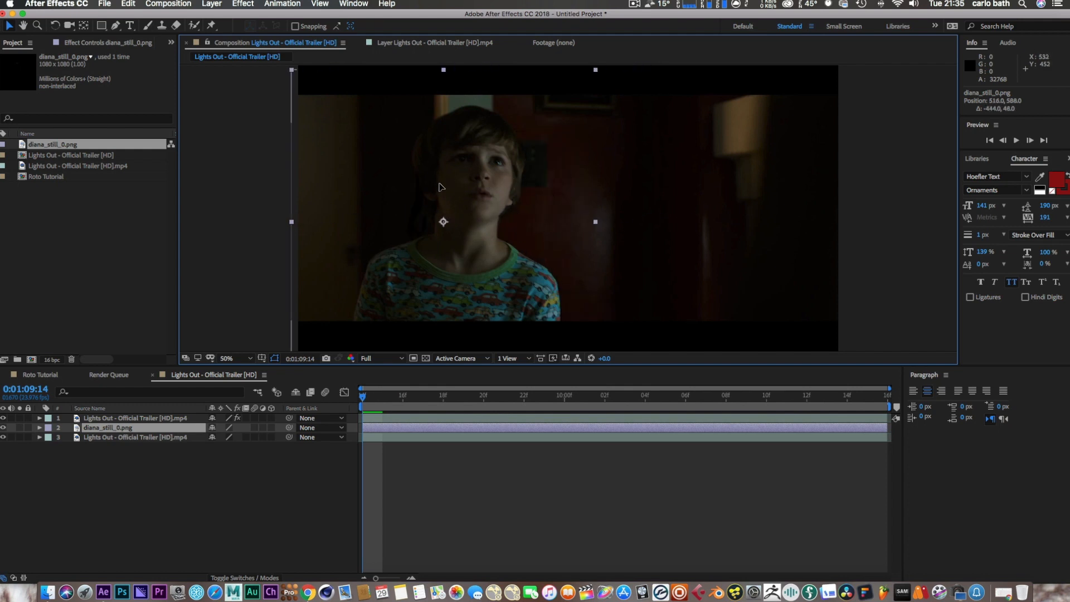
Step: Move the Diana still left so its figure sits behind the boy
drag(442, 221, 395, 218)
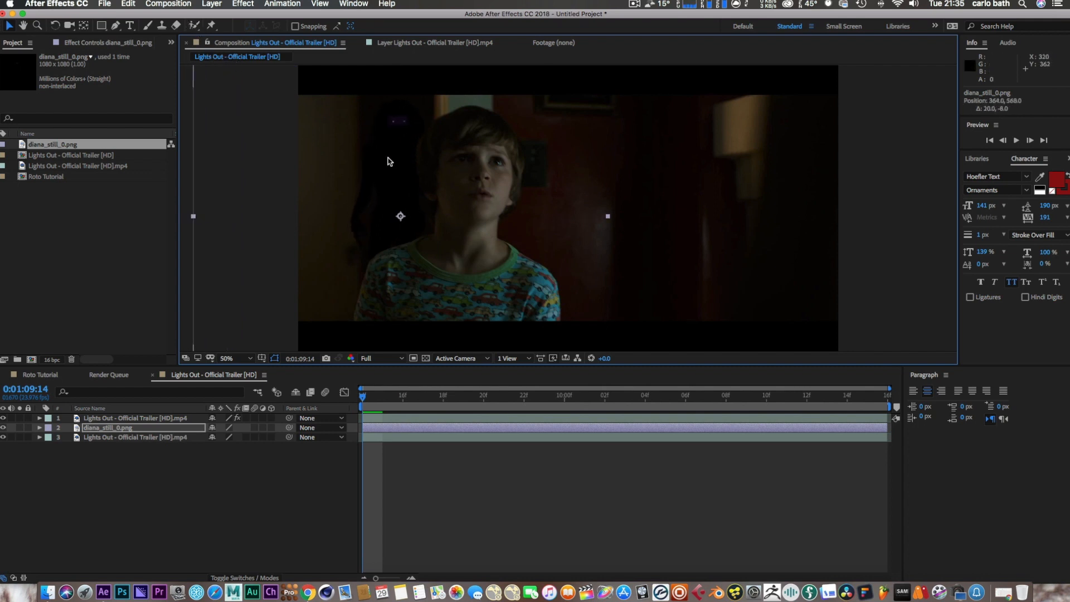
mouse_move(141, 412)
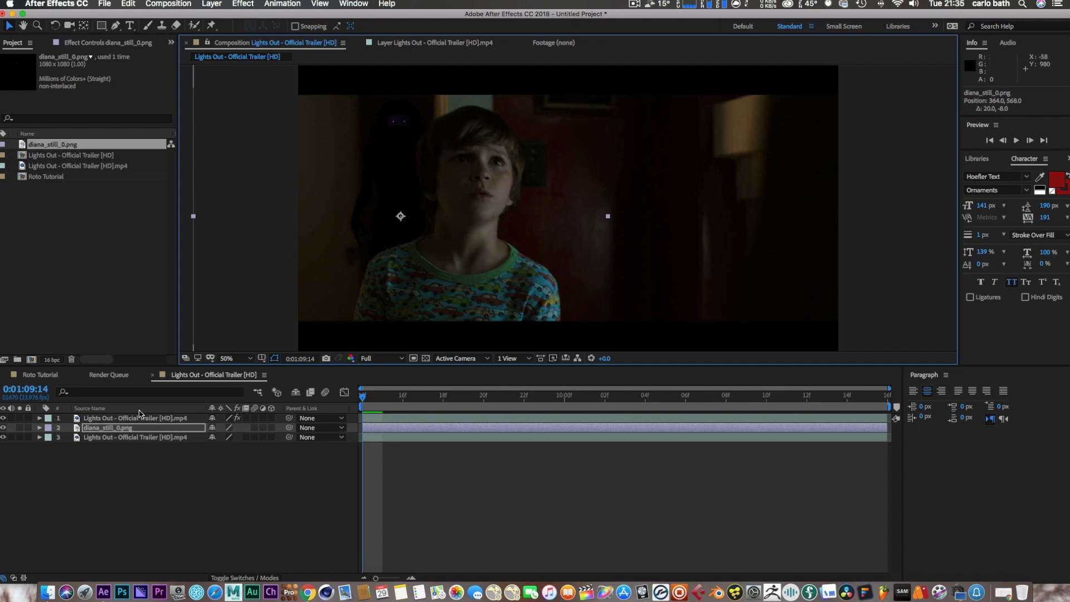
mouse_move(456, 140)
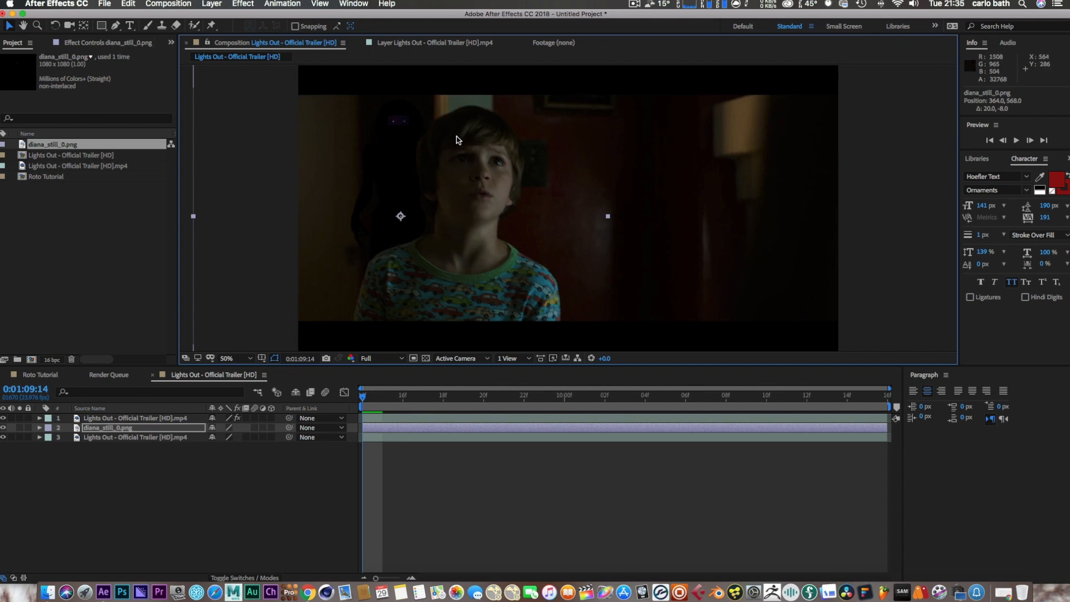
mouse_move(392, 163)
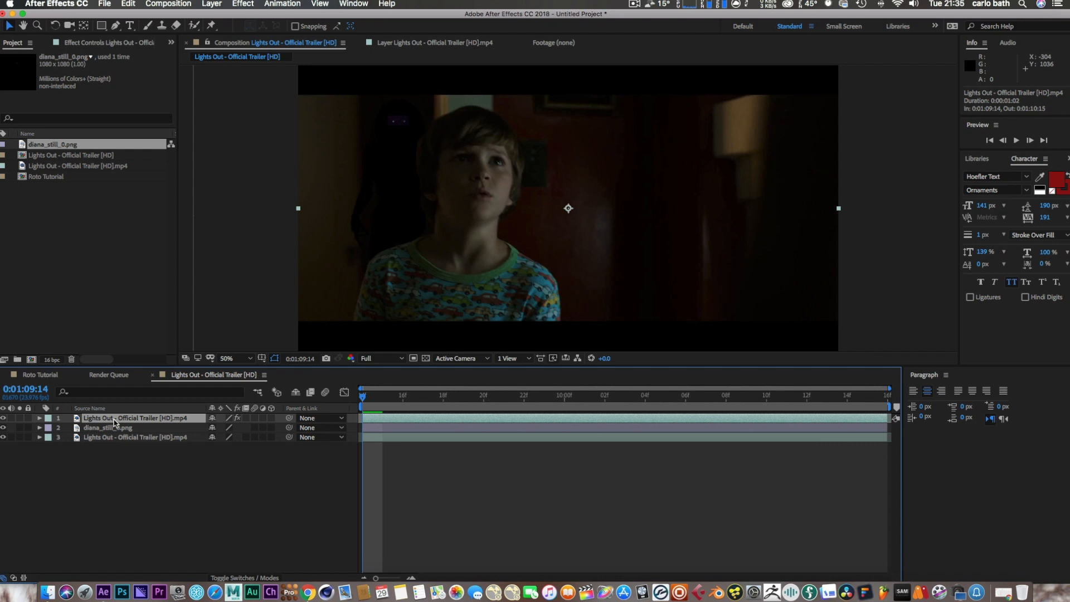
Step: Show the rotoscoped clip's layer view and reveal the Roto Brush Matte Feather control
click(107, 428)
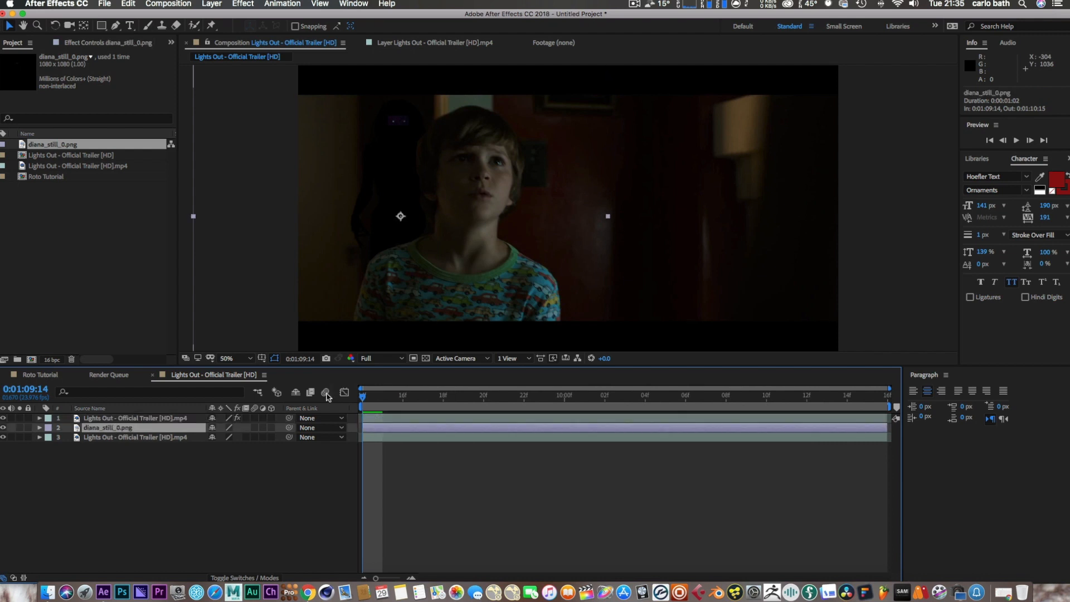
click(425, 42)
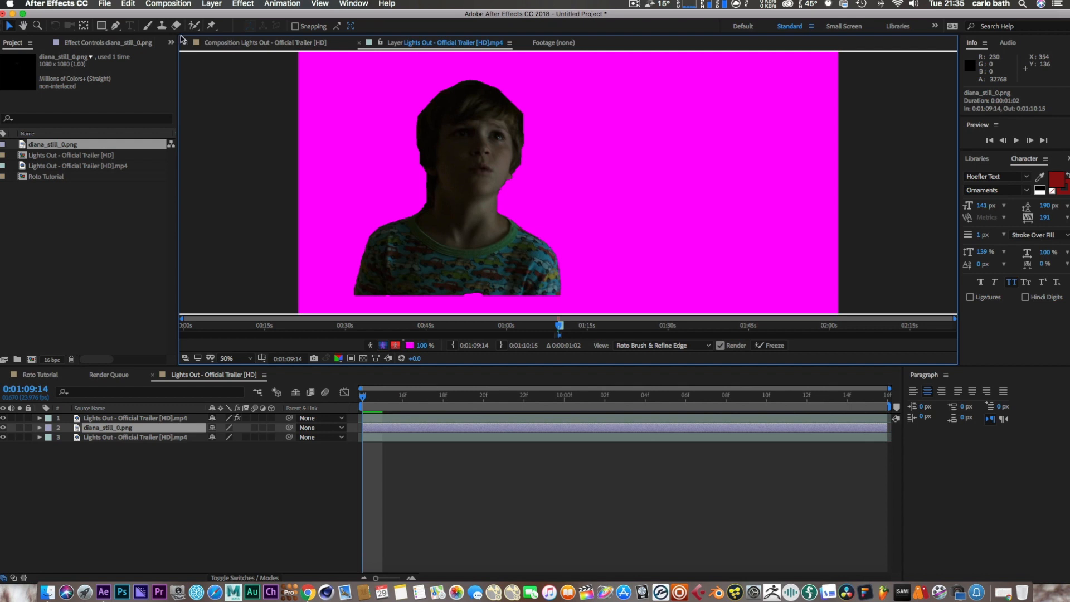
click(107, 42)
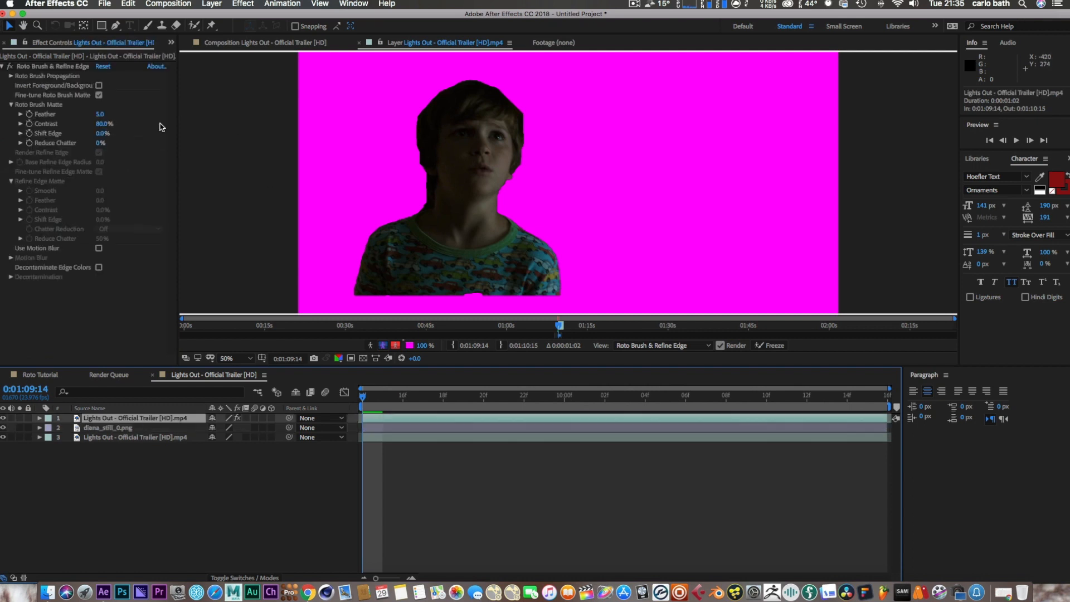
click(16, 114)
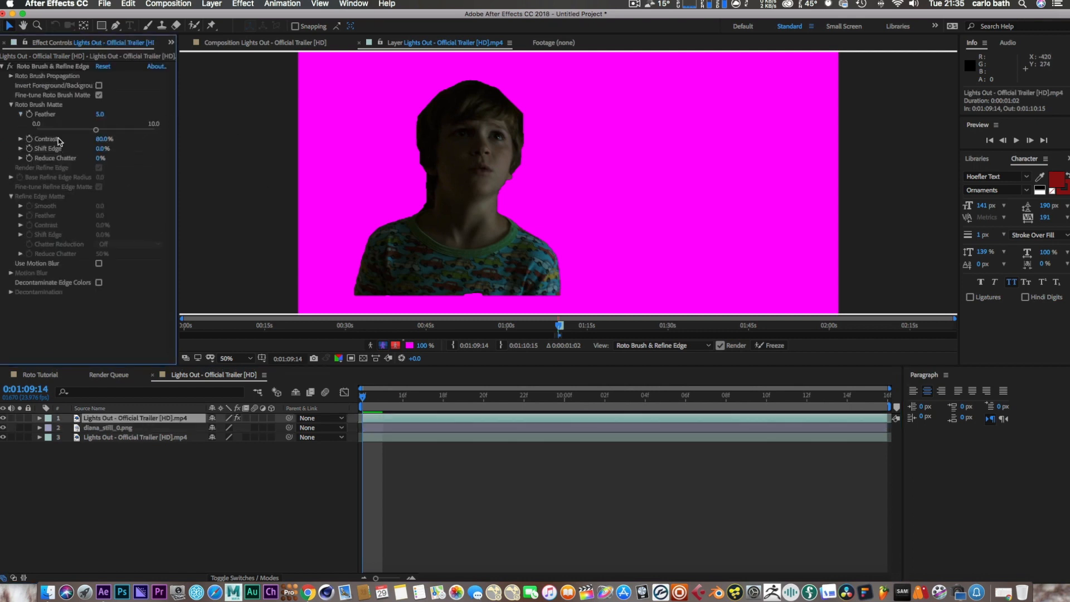
Step: Raise the Matte Feather gradually to 7.2
drag(96, 130, 97, 130)
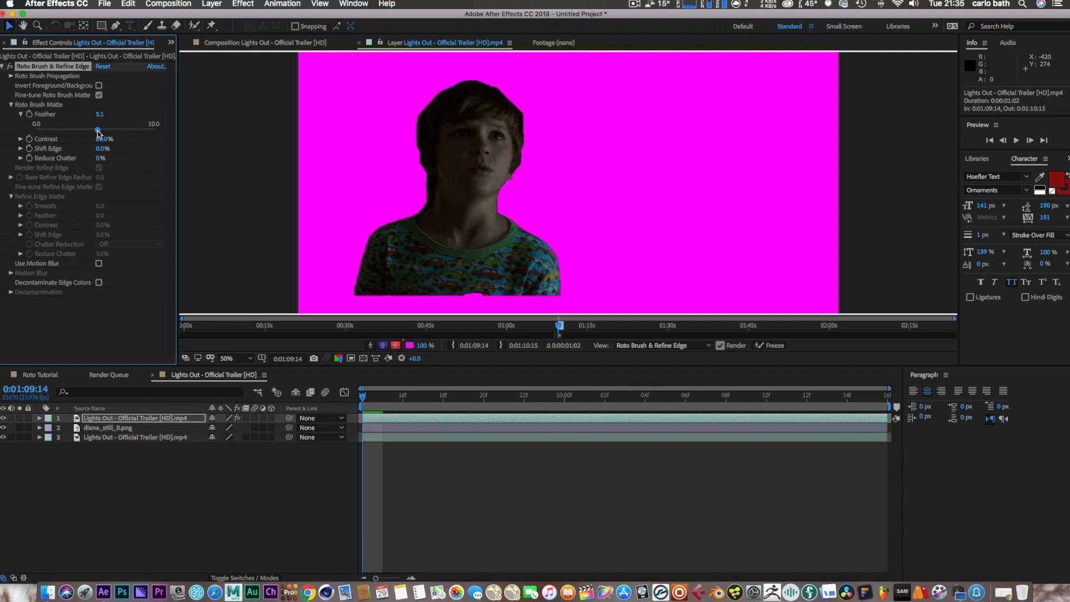
drag(97, 131, 108, 131)
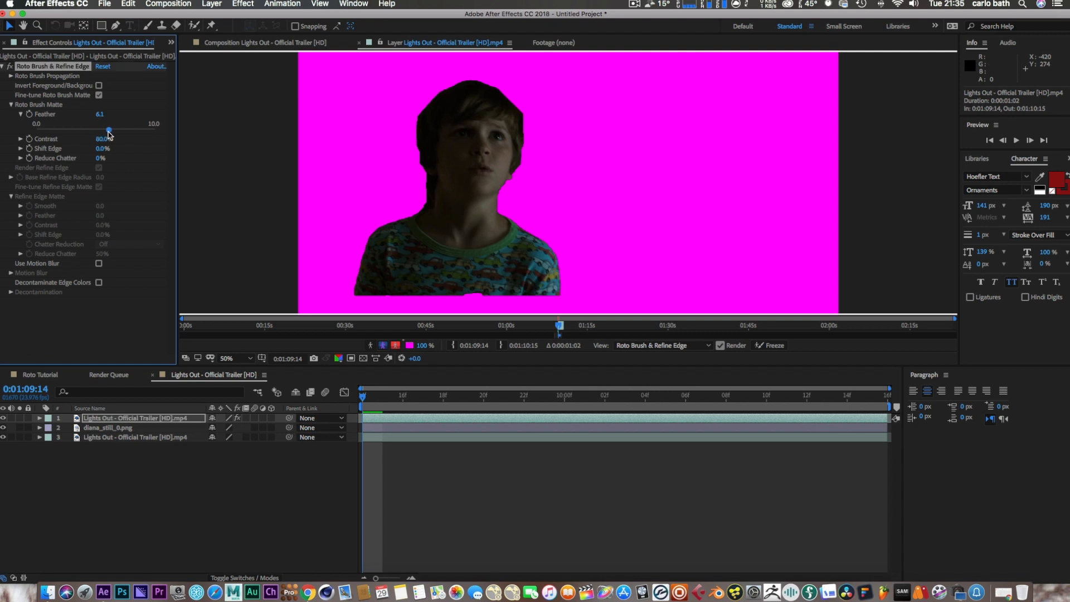
drag(108, 130, 104, 130)
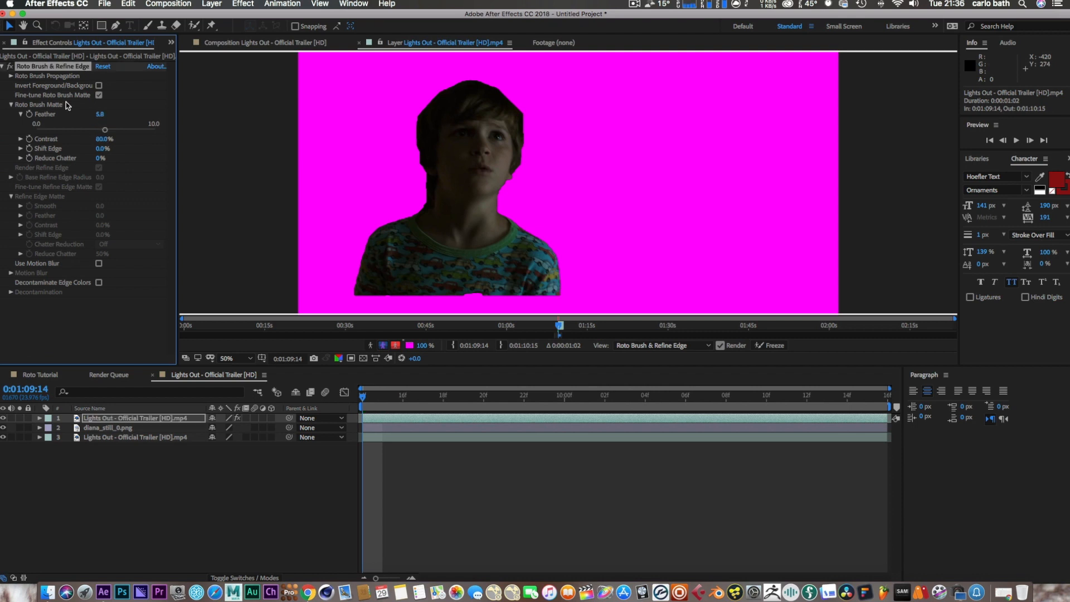
mouse_move(455, 103)
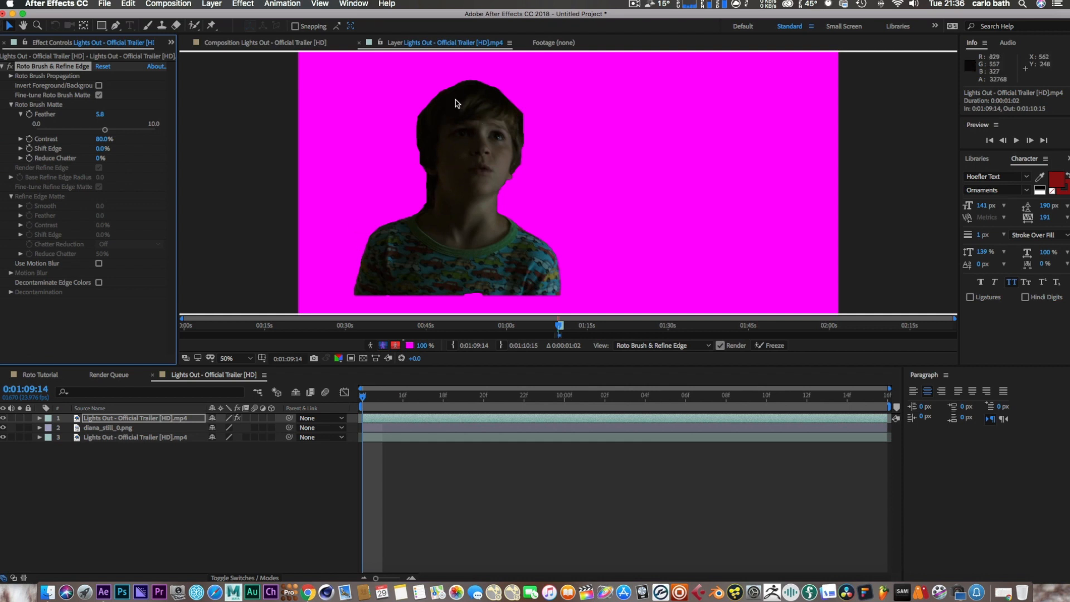
drag(104, 130, 107, 129)
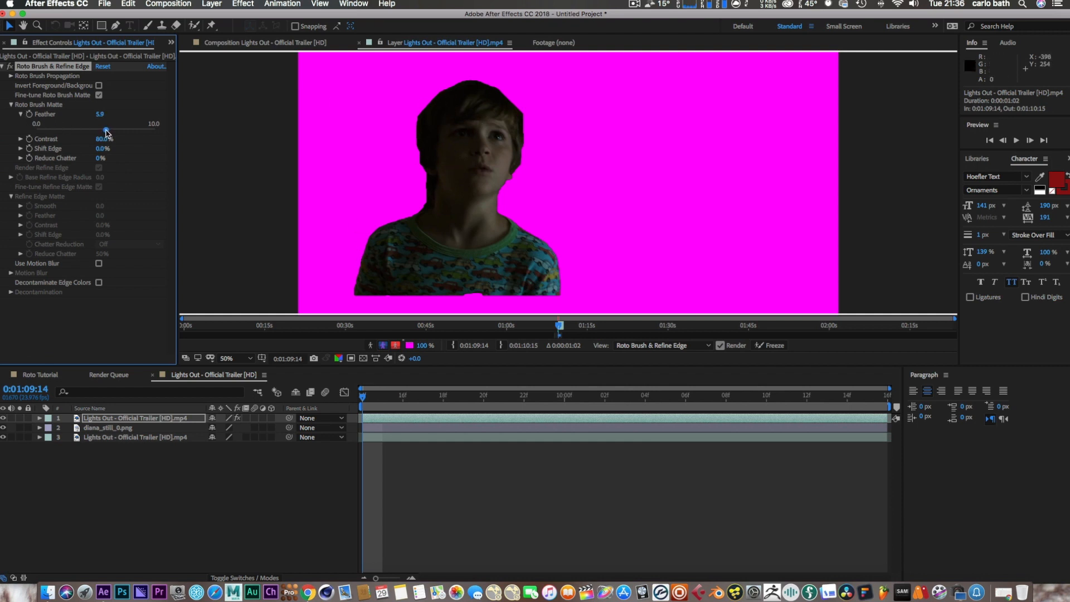
drag(106, 129, 122, 129)
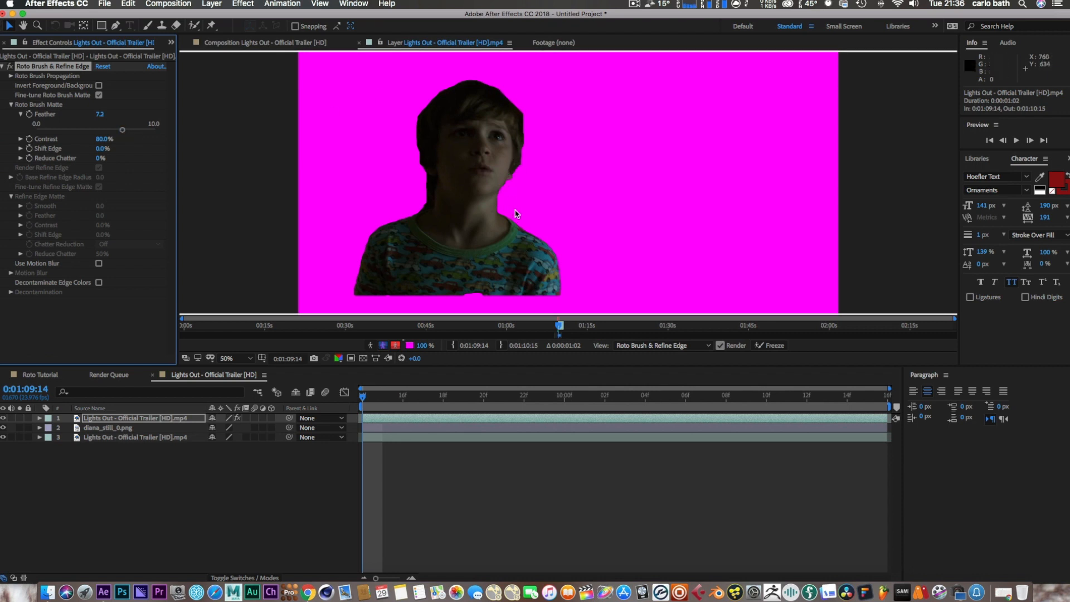
mouse_move(121, 119)
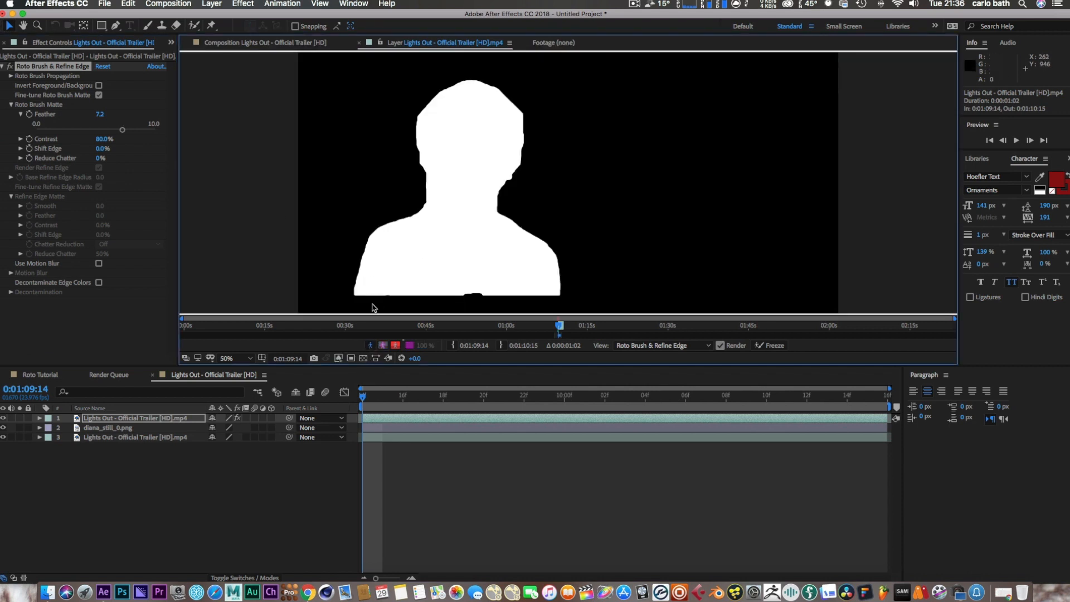
mouse_move(371, 346)
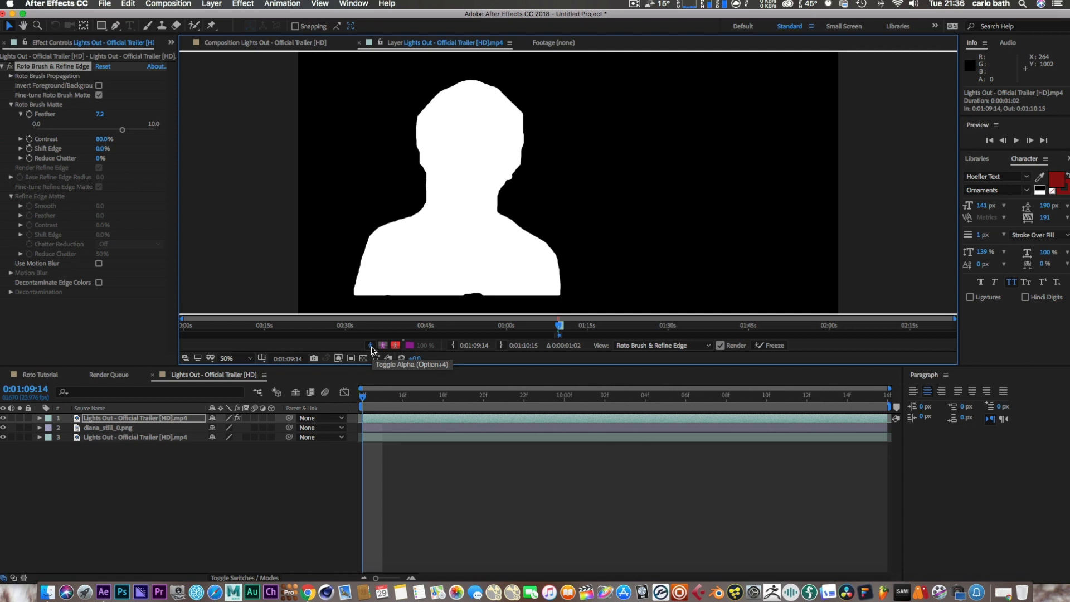
Step: Switch back to the alpha overlay, change its colour, and raise Feather to 7.9
click(383, 345)
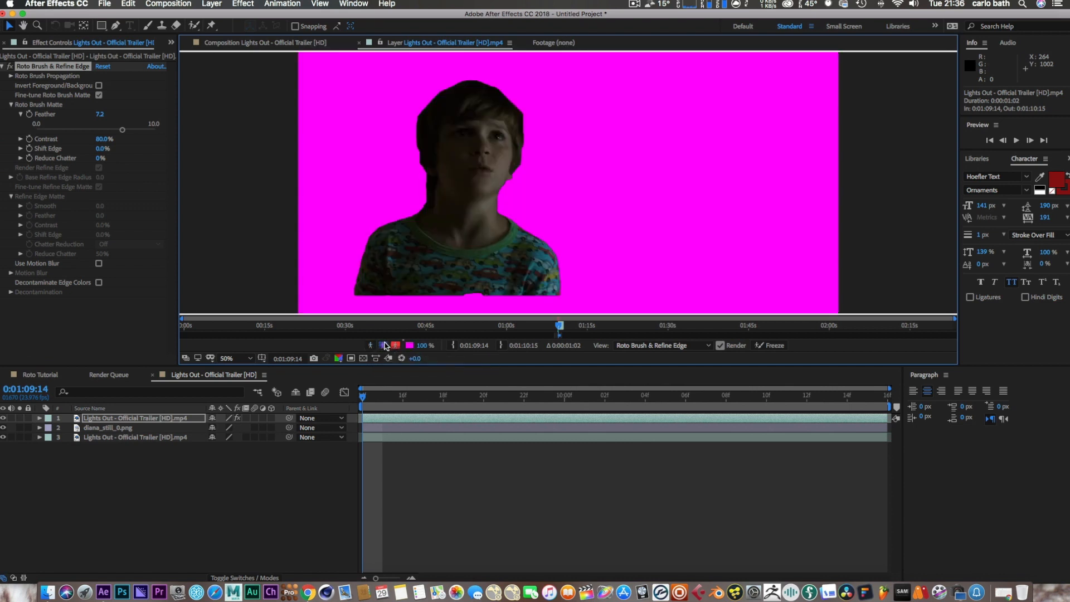
click(396, 345)
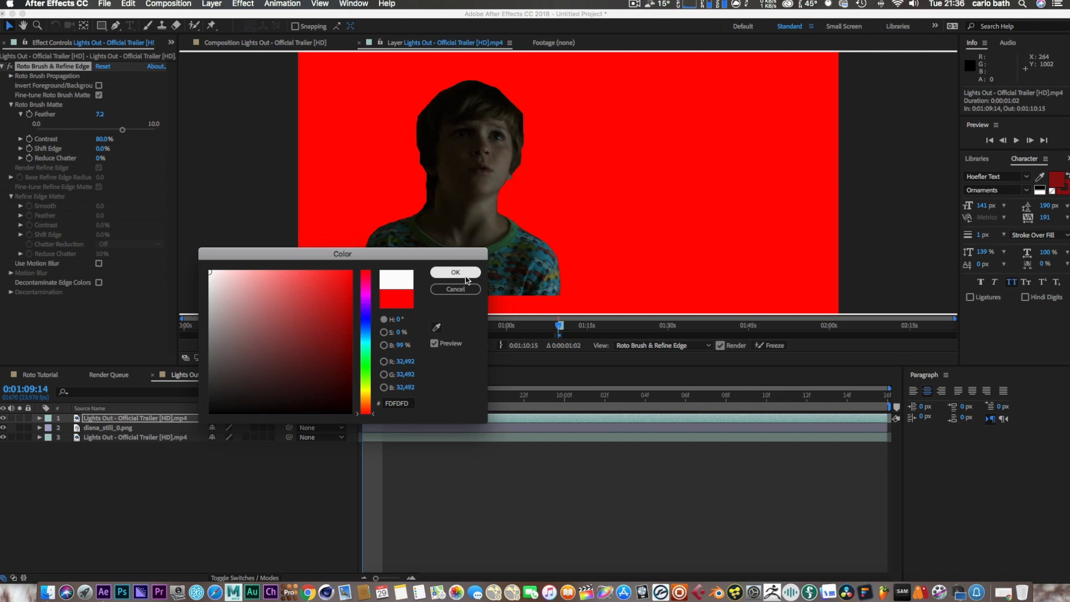
click(455, 272)
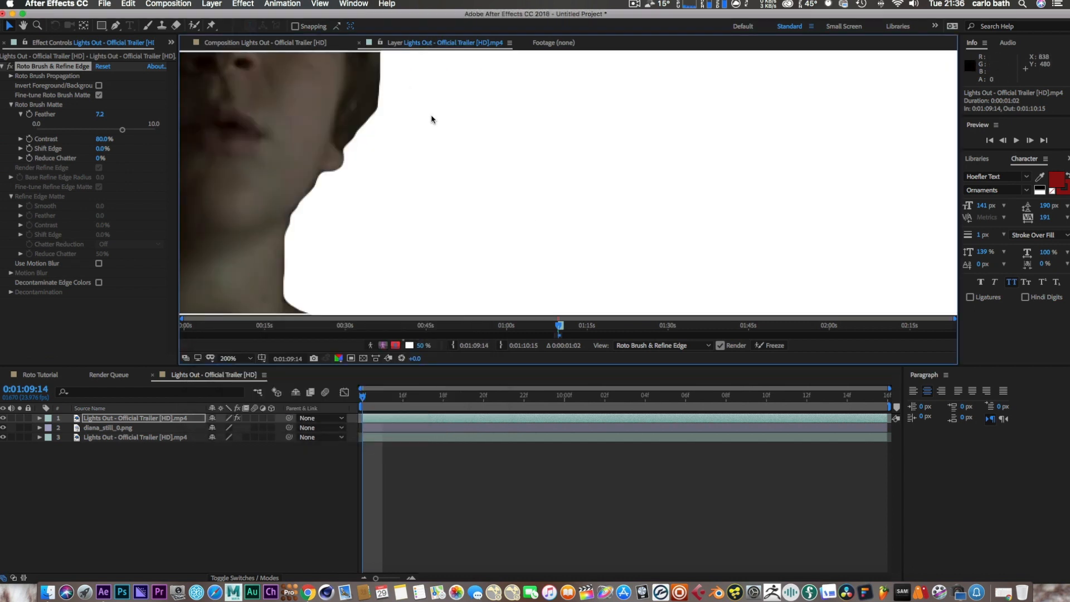
drag(121, 130, 127, 130)
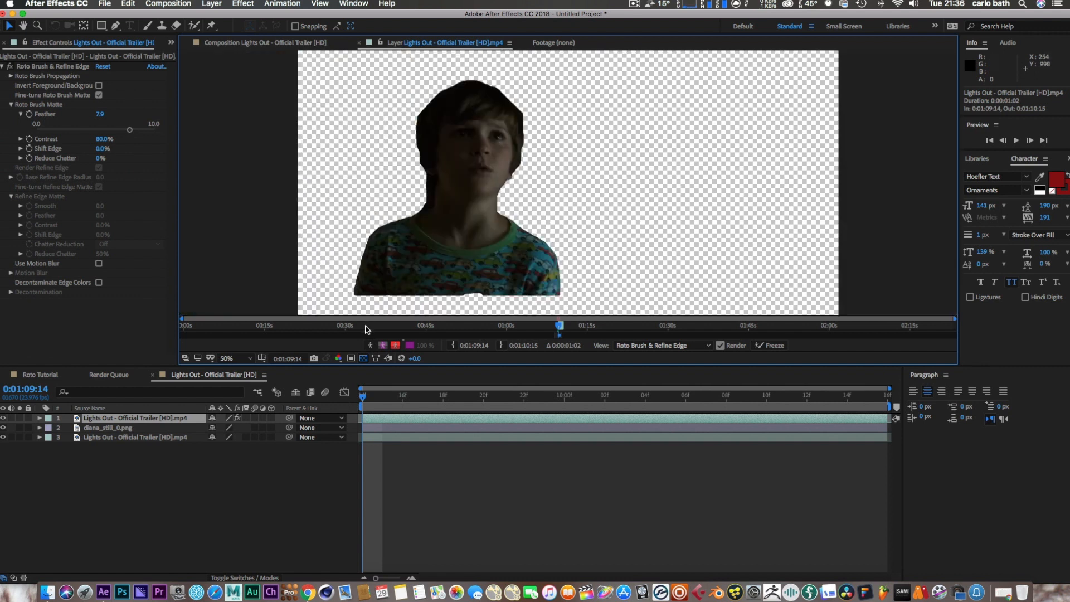
mouse_move(371, 346)
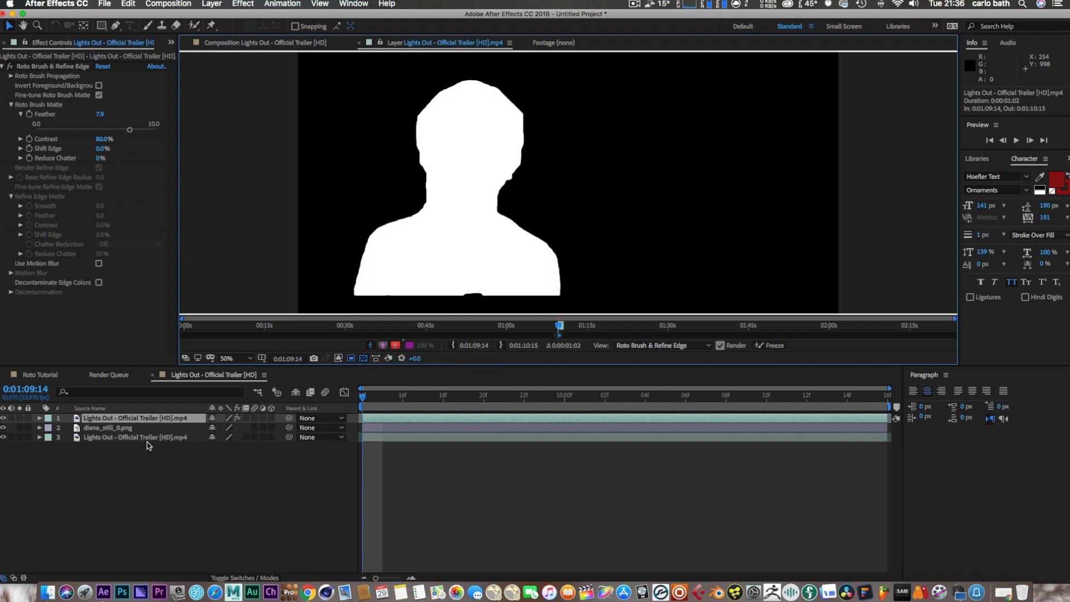
mouse_move(377, 346)
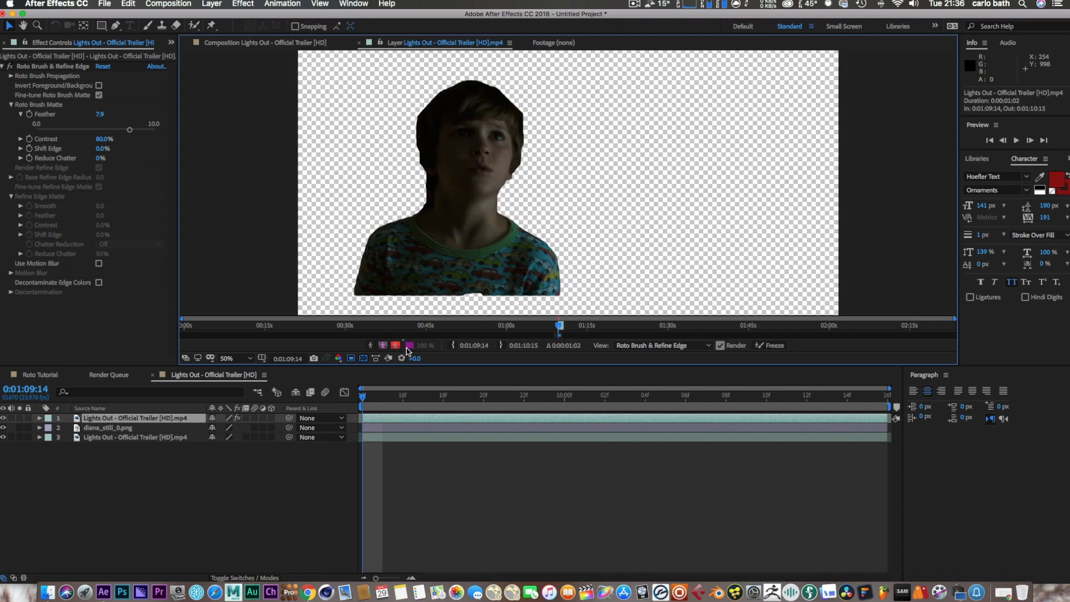
mouse_move(401, 349)
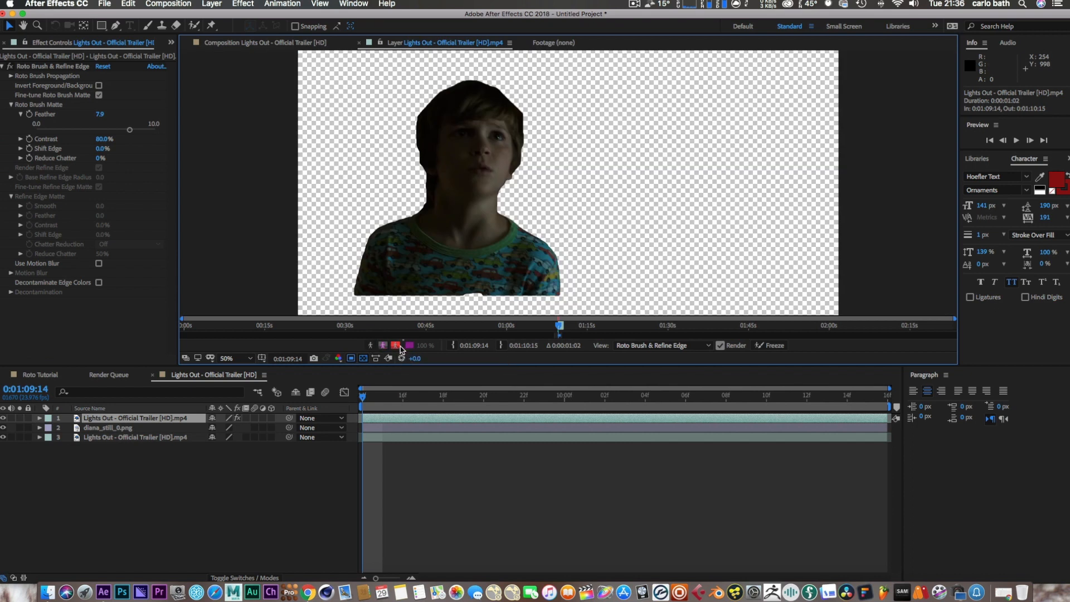
mouse_move(138, 418)
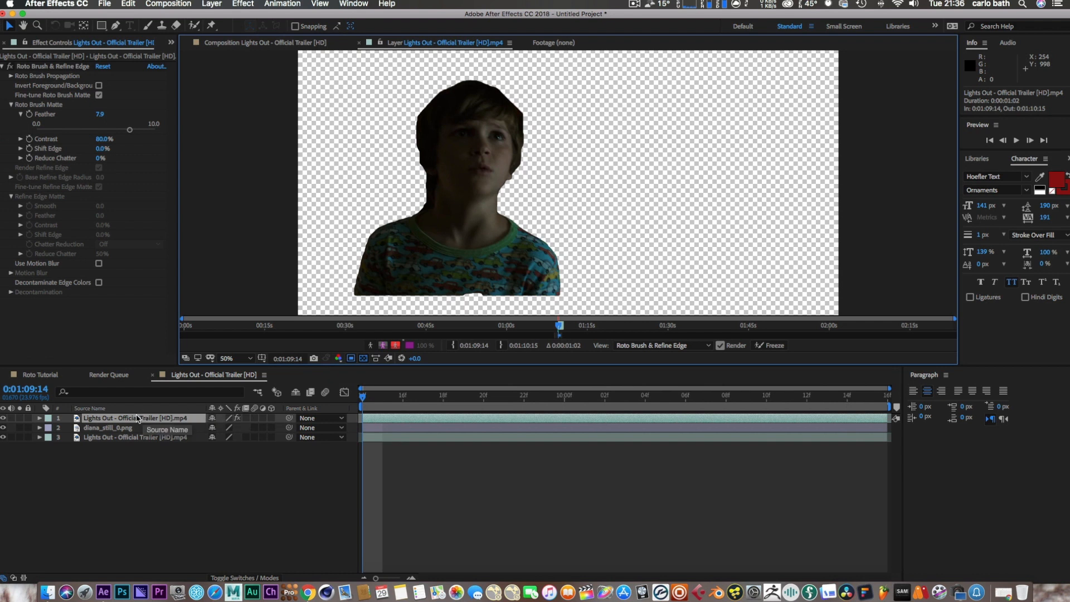
mouse_move(238, 53)
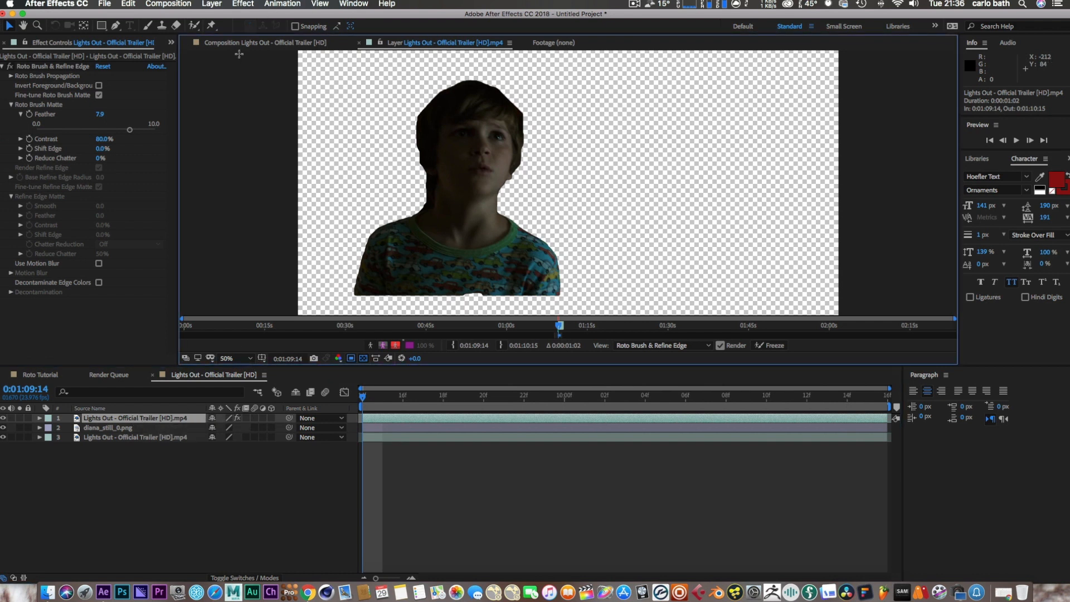
Step: View the boy shot in the Composition panel, then return to the rotoscoped layer view
click(271, 42)
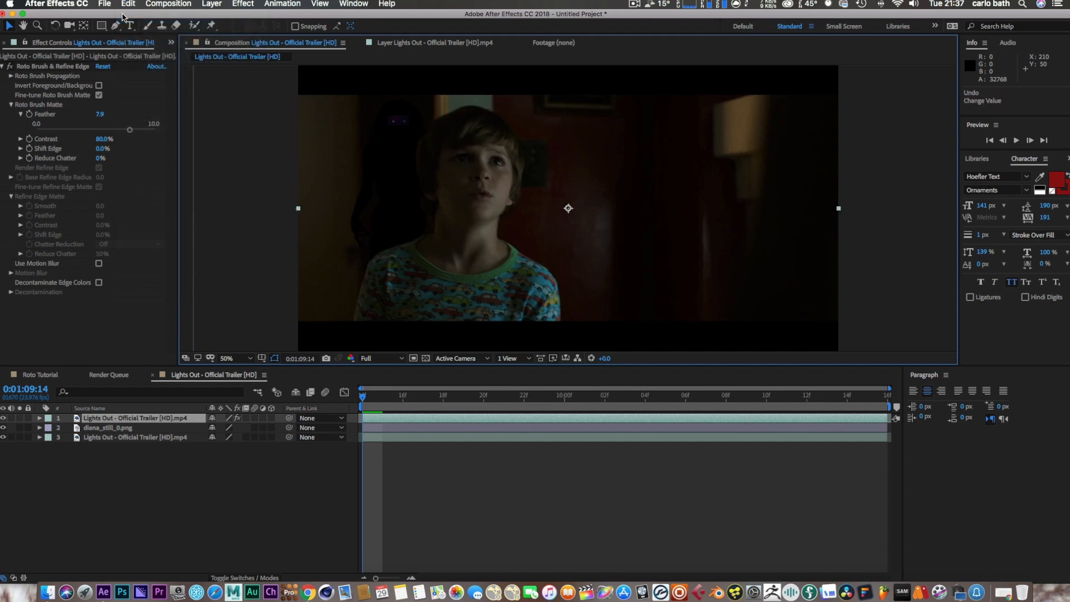
mouse_move(432, 32)
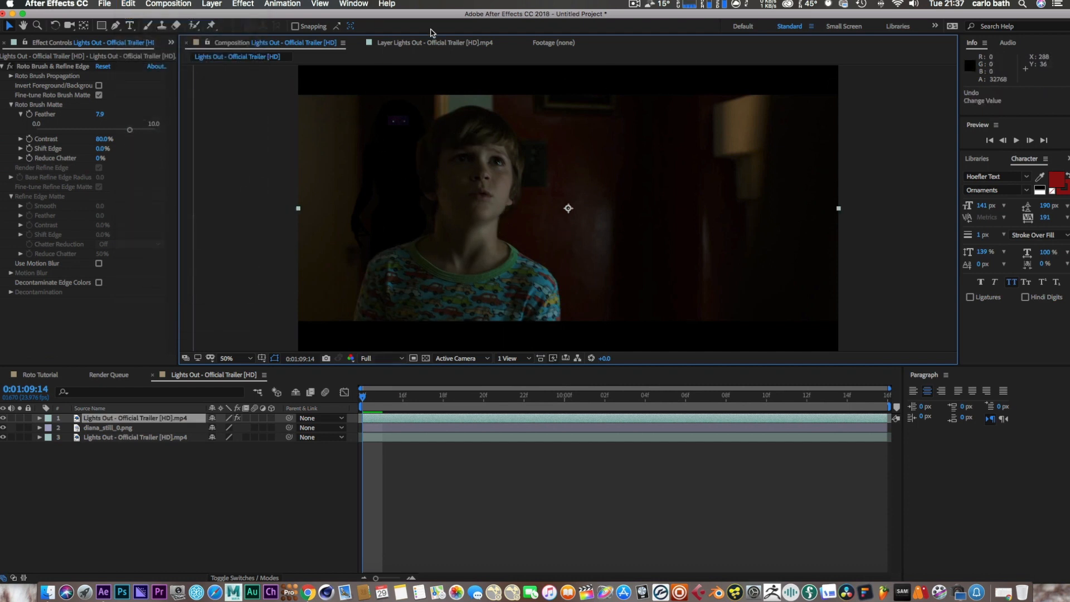
click(432, 43)
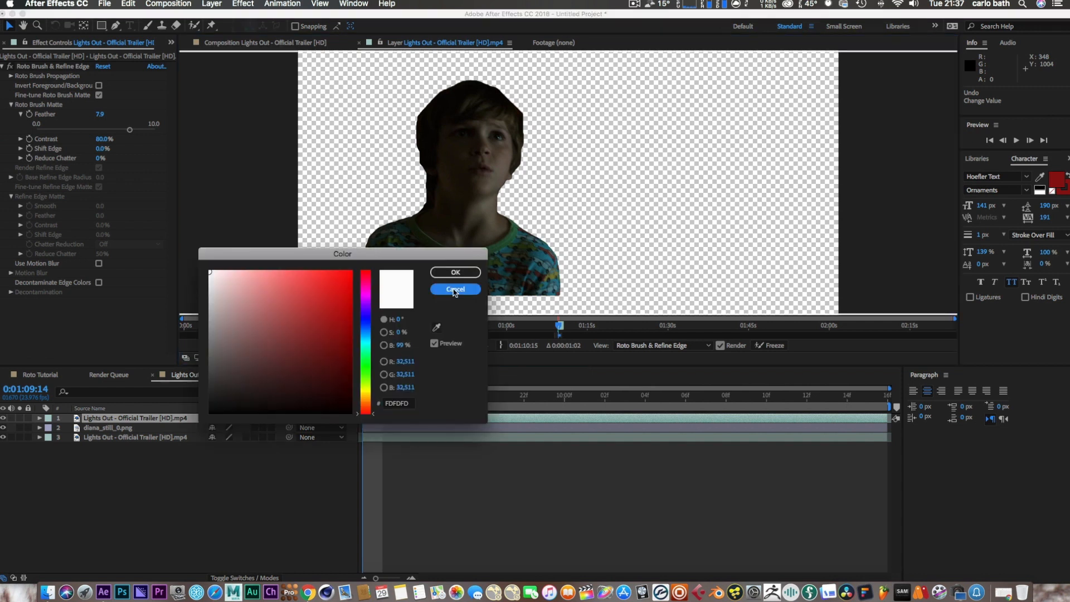
Step: Cancel the colour change, check the black-and-white matte, then show the boy over black
click(455, 289)
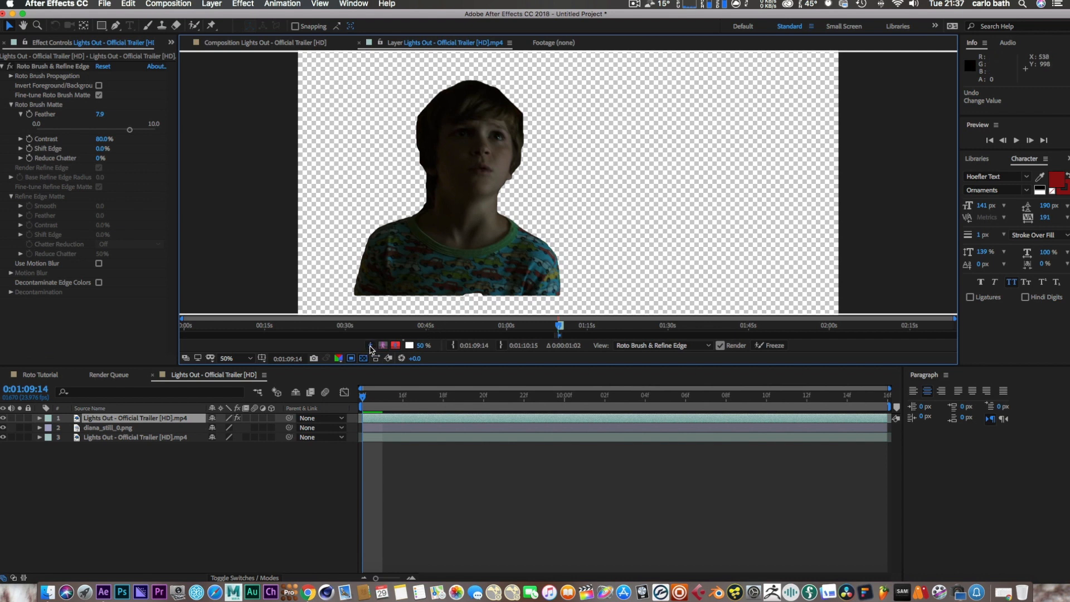
click(371, 345)
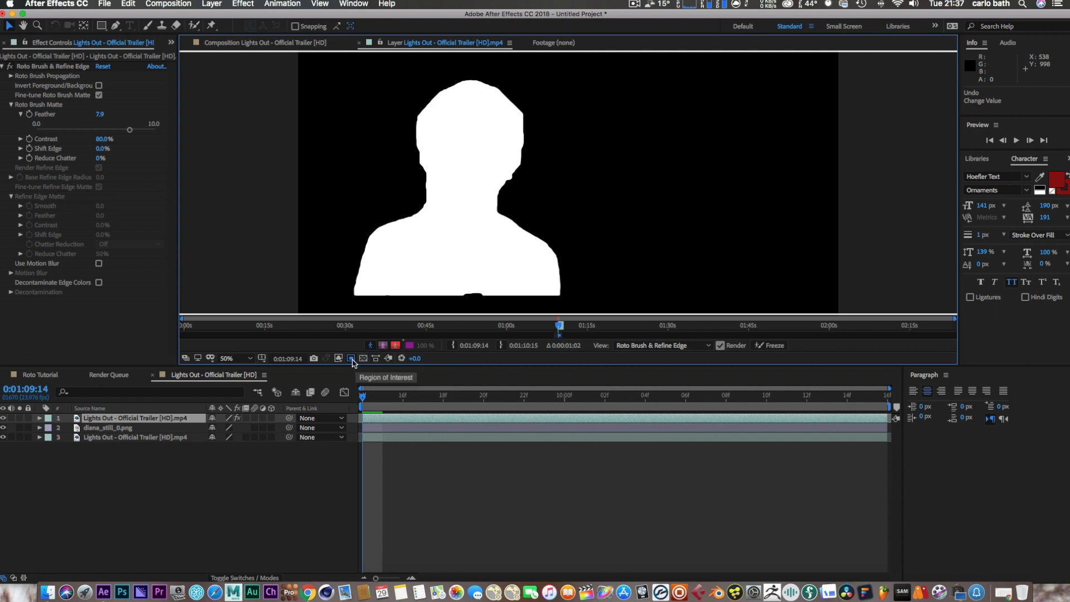
click(351, 358)
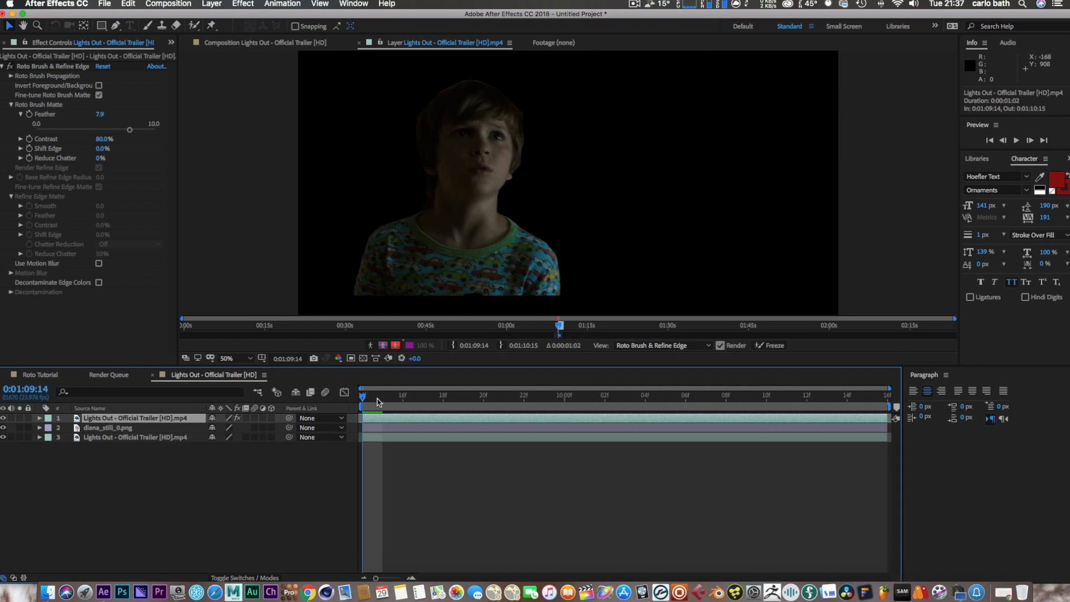
mouse_move(371, 399)
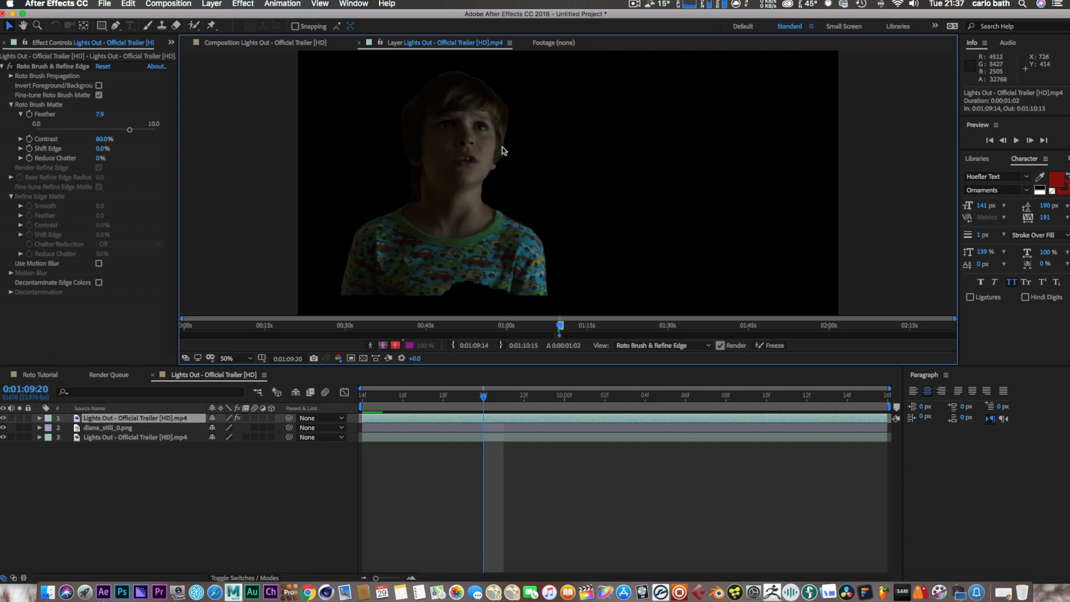
mouse_move(493, 129)
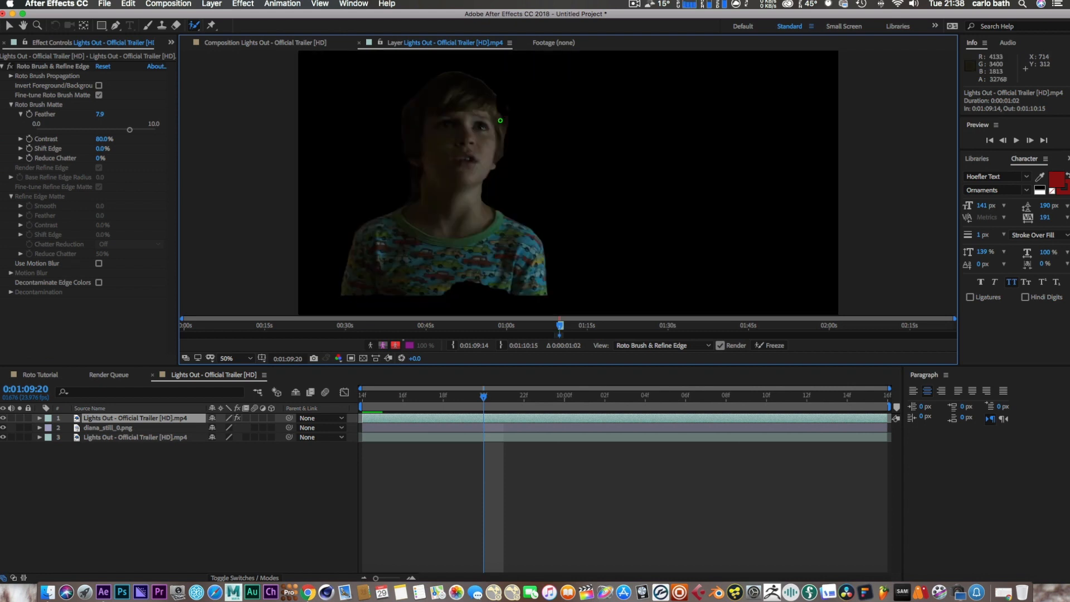
Step: Touch up the boy's matte edge beside his head with a short Roto Brush stroke
drag(500, 121, 501, 112)
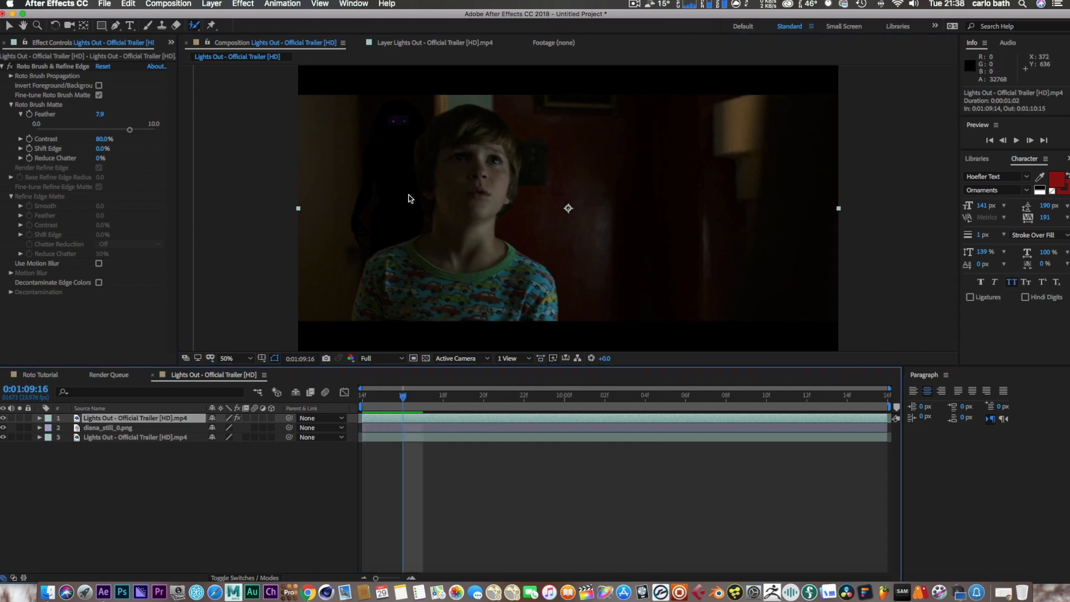
mouse_move(509, 142)
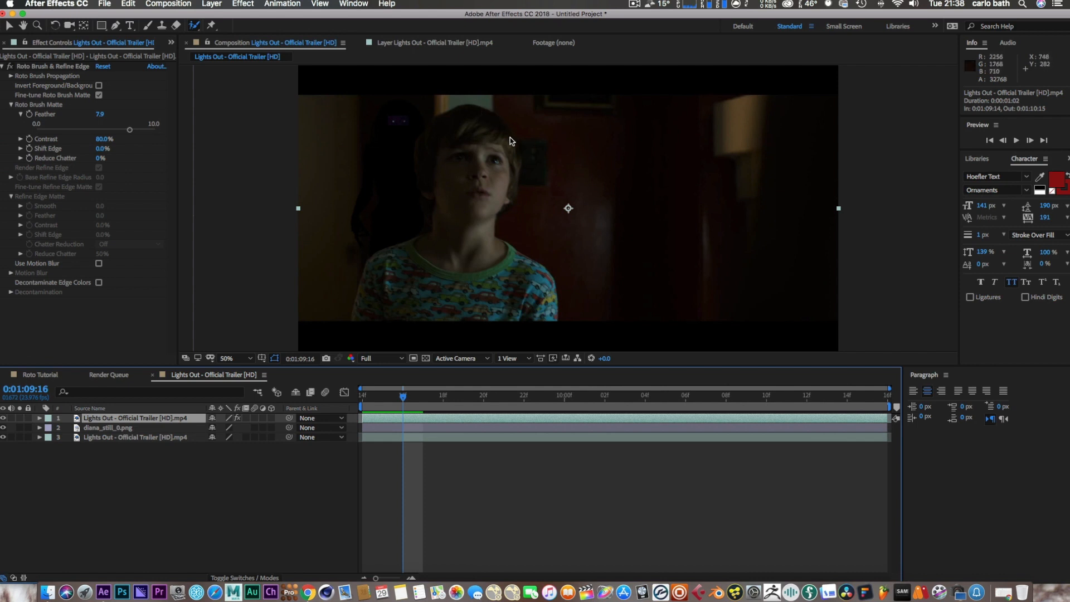
mouse_move(414, 401)
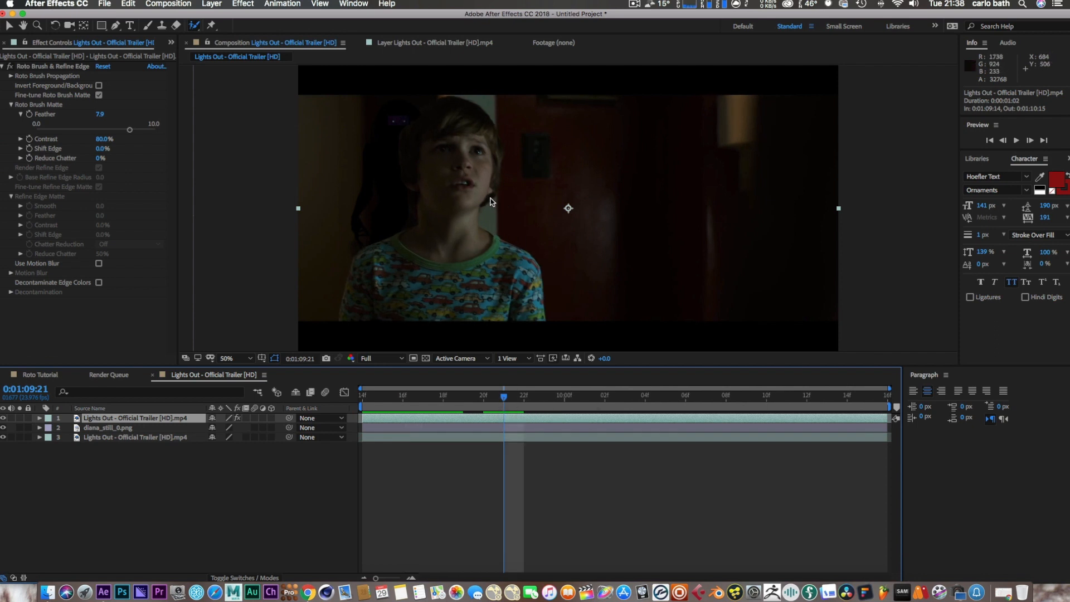
mouse_move(485, 197)
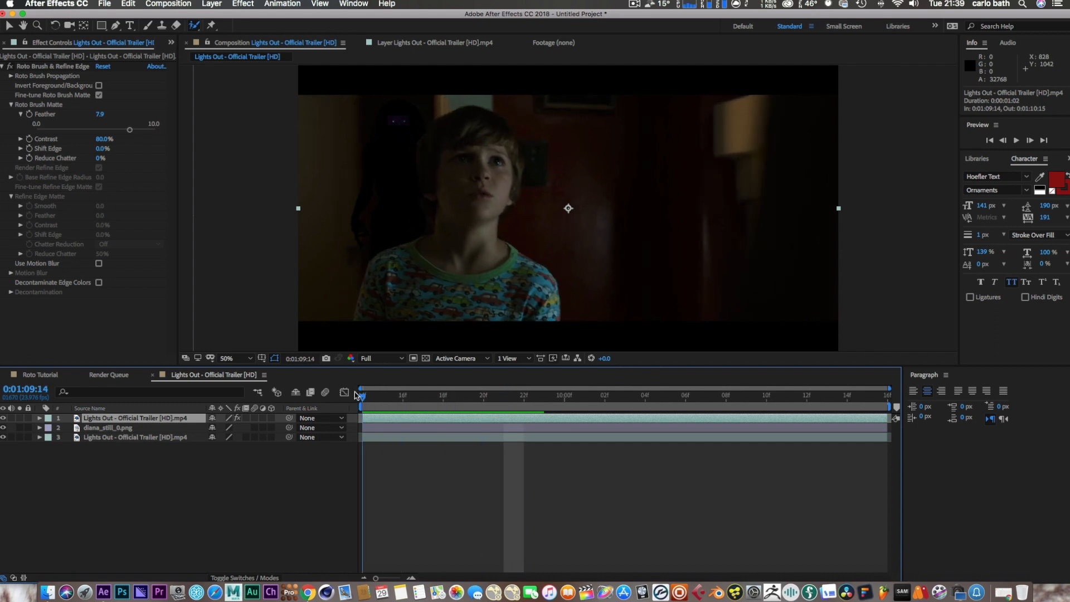
mouse_move(194, 421)
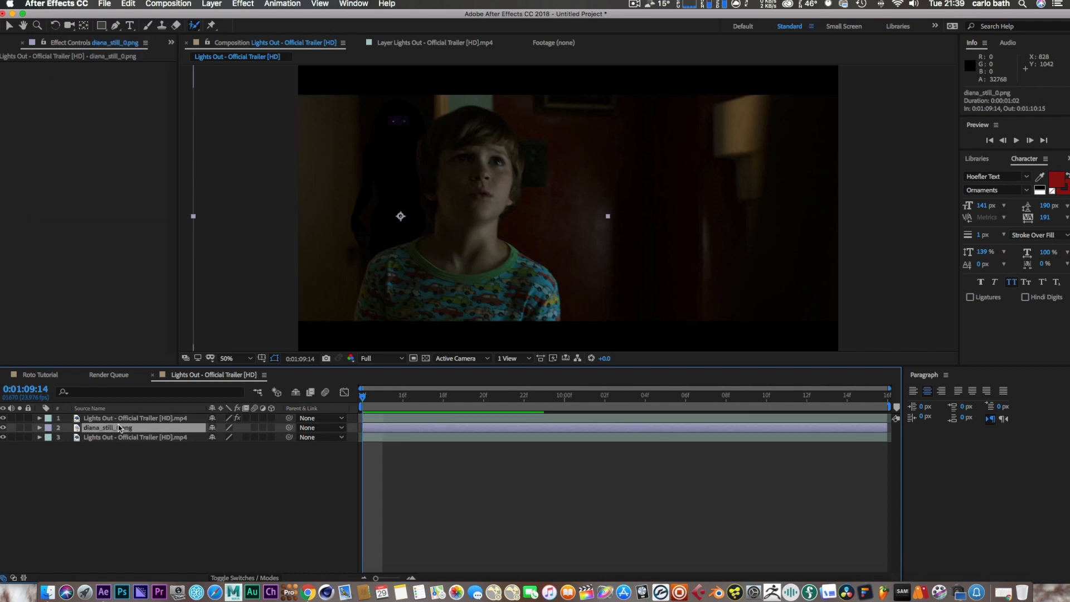
Step: Set the diana_still_0.png layer's blending mode to Screen from its context menu
right_click(117, 427)
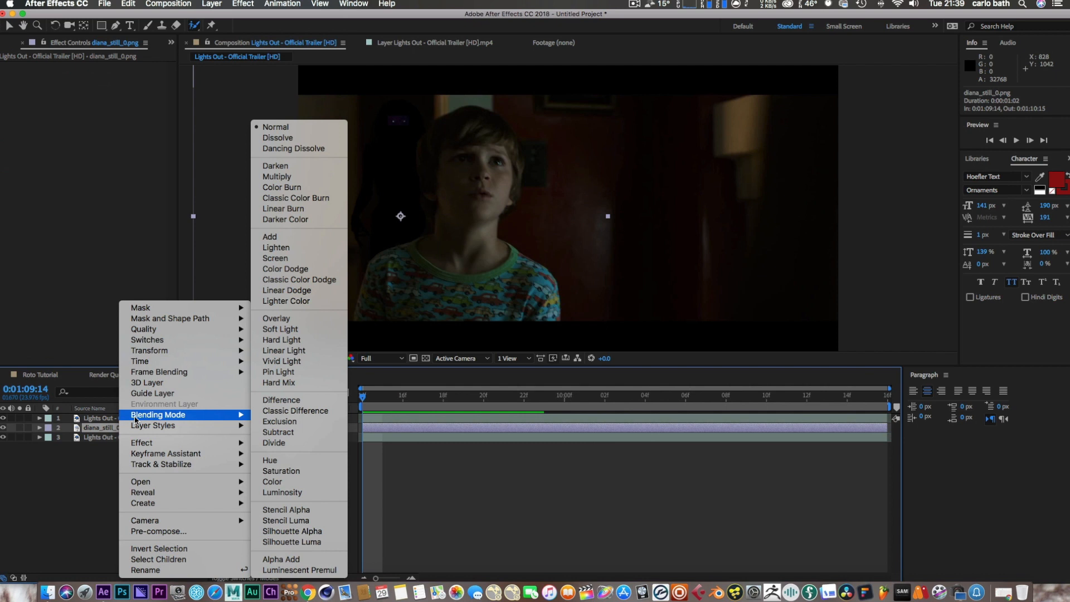
mouse_move(275, 258)
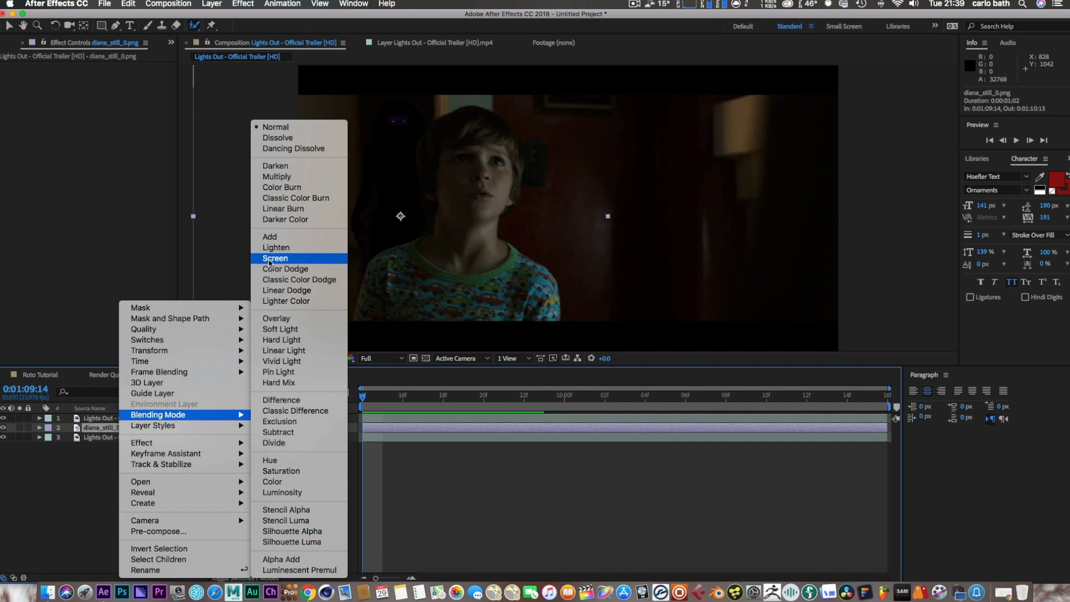
click(275, 258)
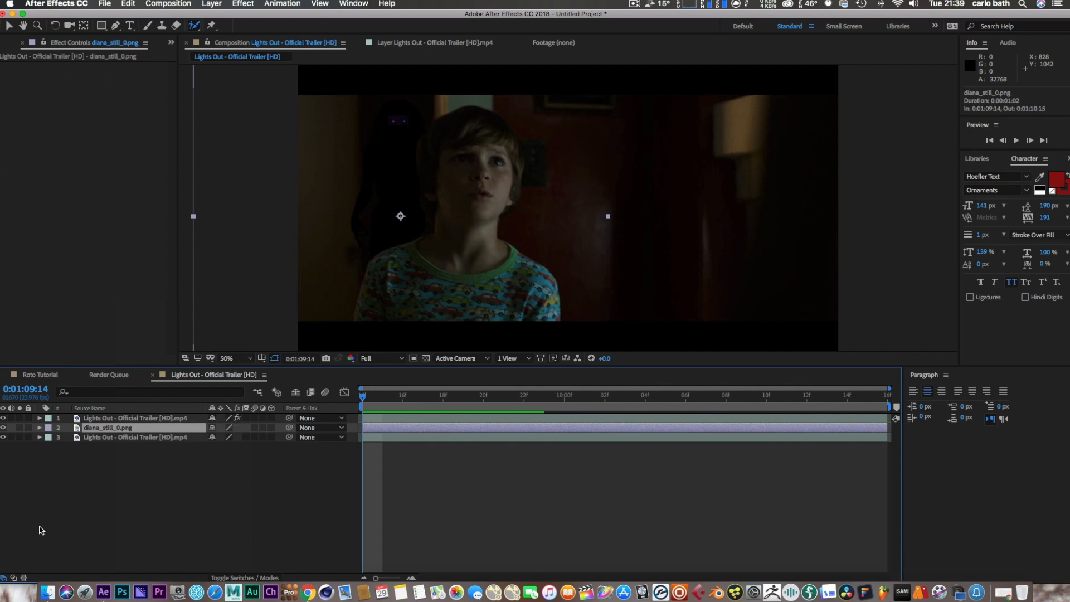